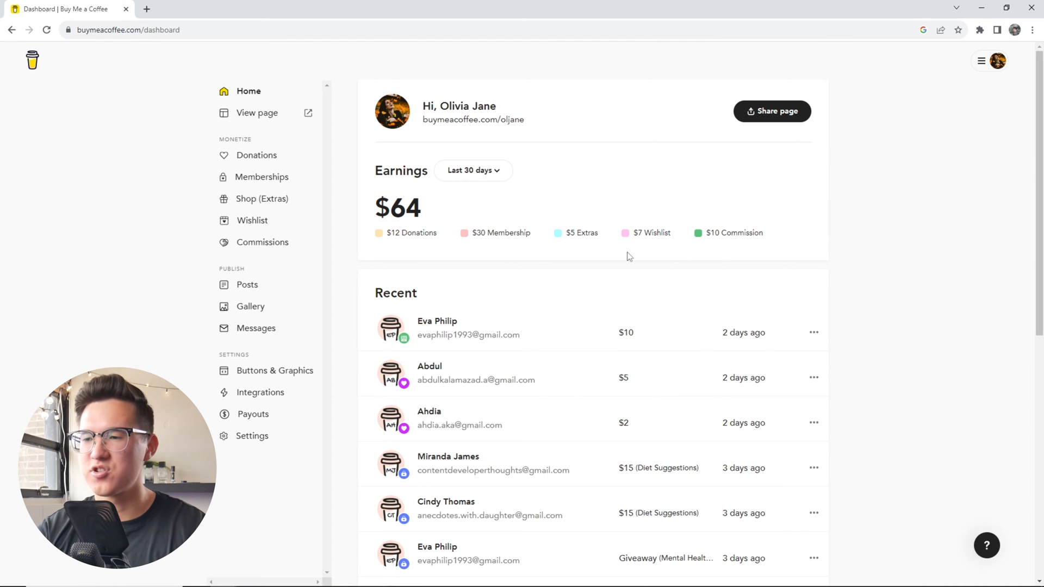
mouse_move(613, 256)
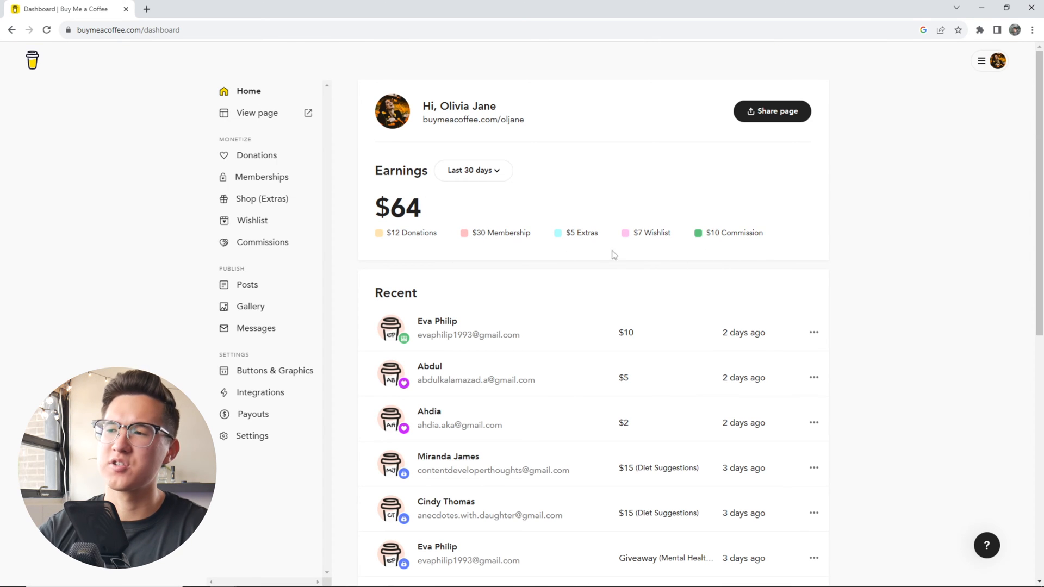
mouse_move(372, 258)
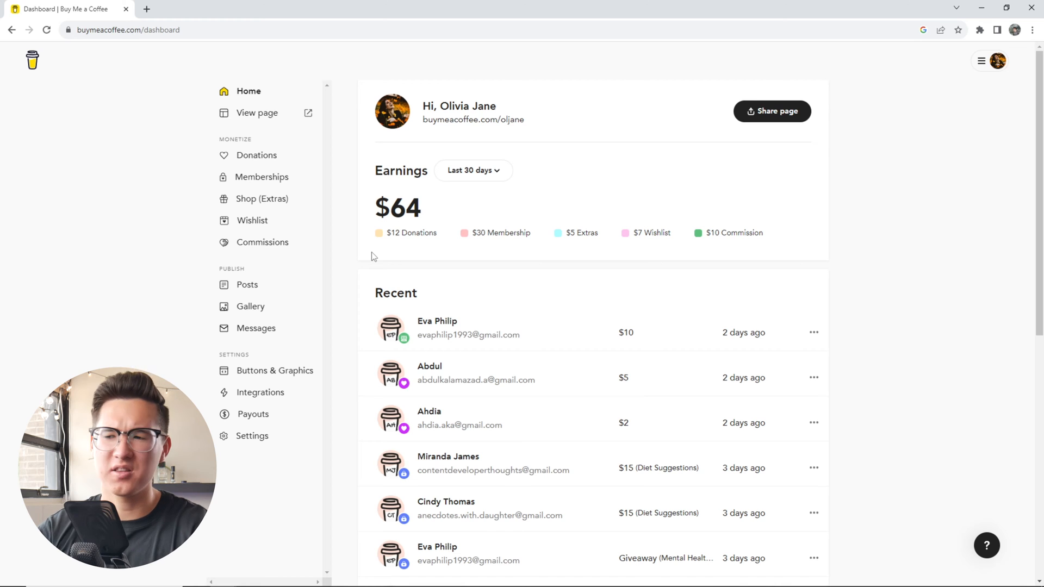
Open the creator's public page in a new tab, then switch back to the Dashboard tab
scroll(down, 3)
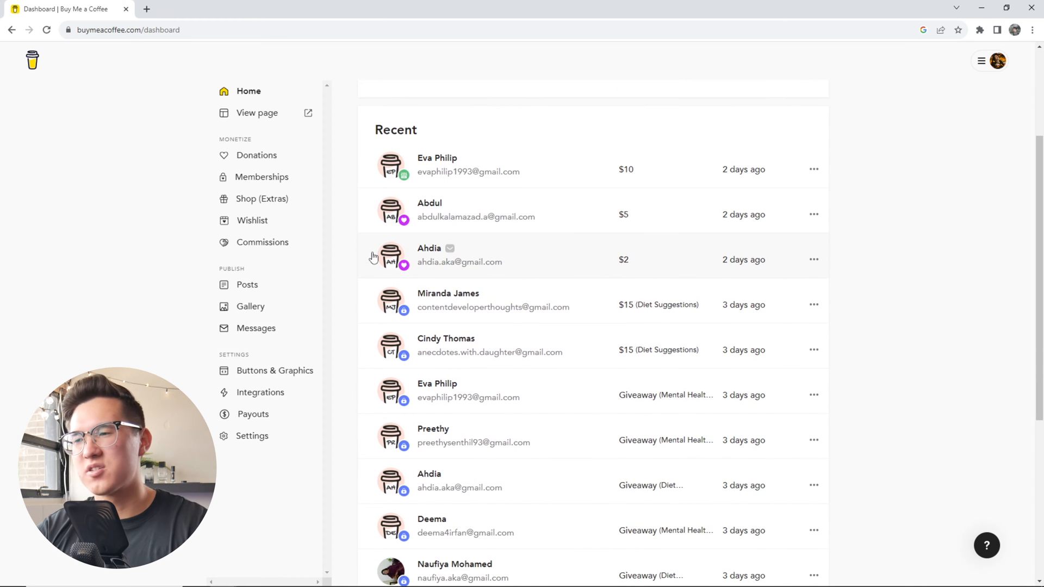
scroll(down, 3)
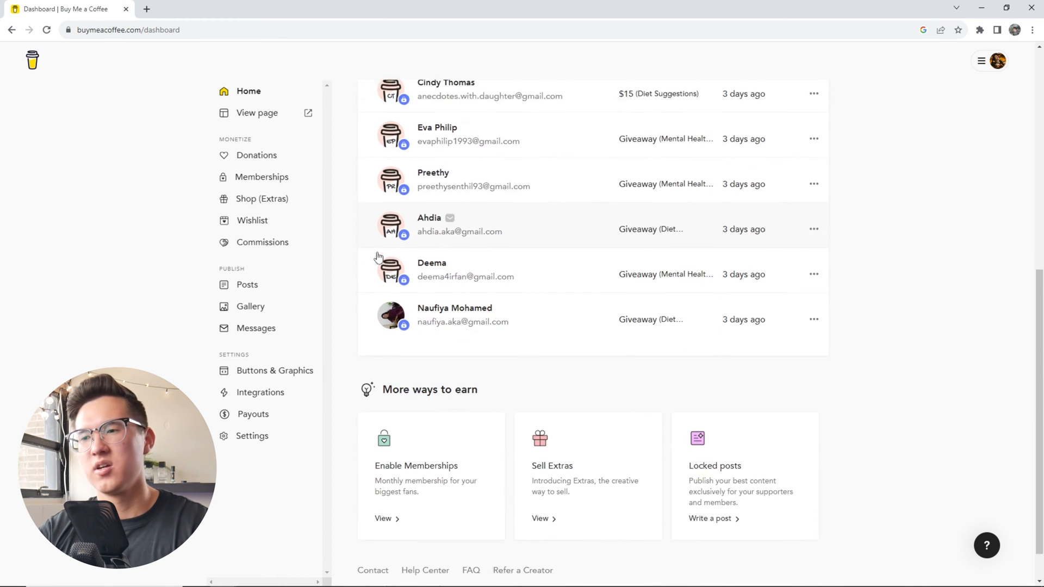
scroll(down, 3)
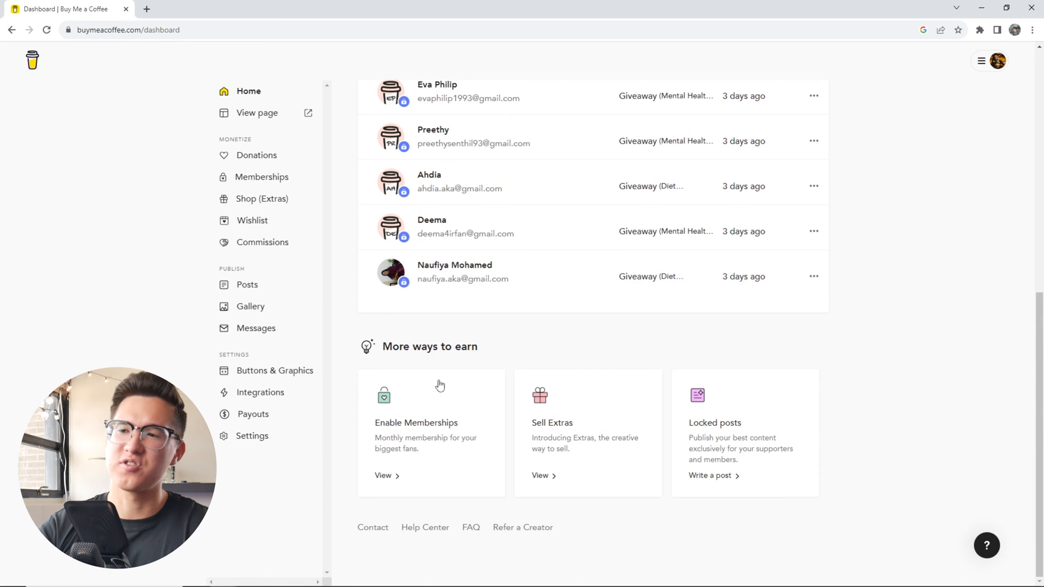
mouse_move(638, 526)
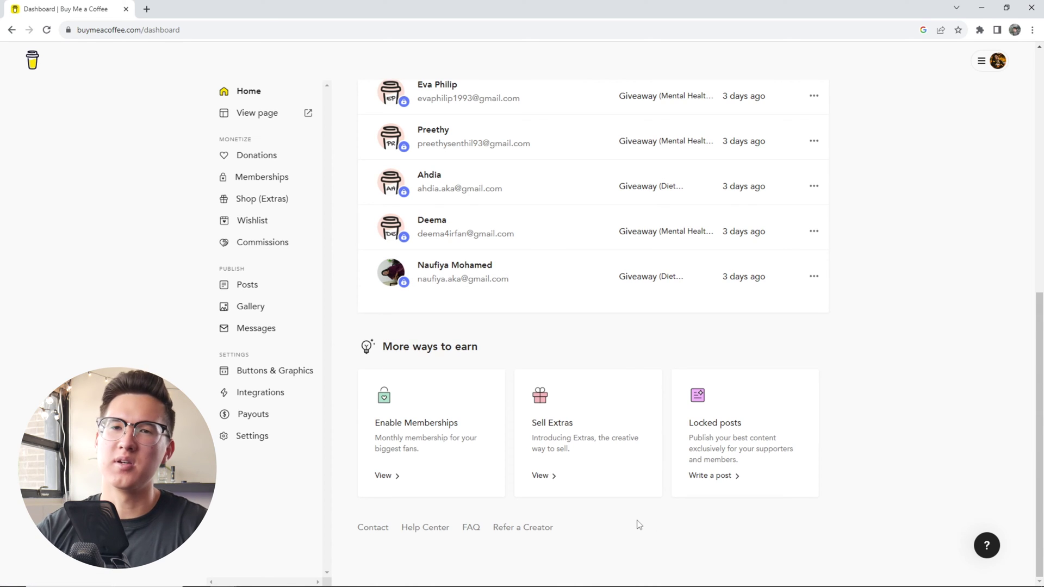
mouse_move(256, 112)
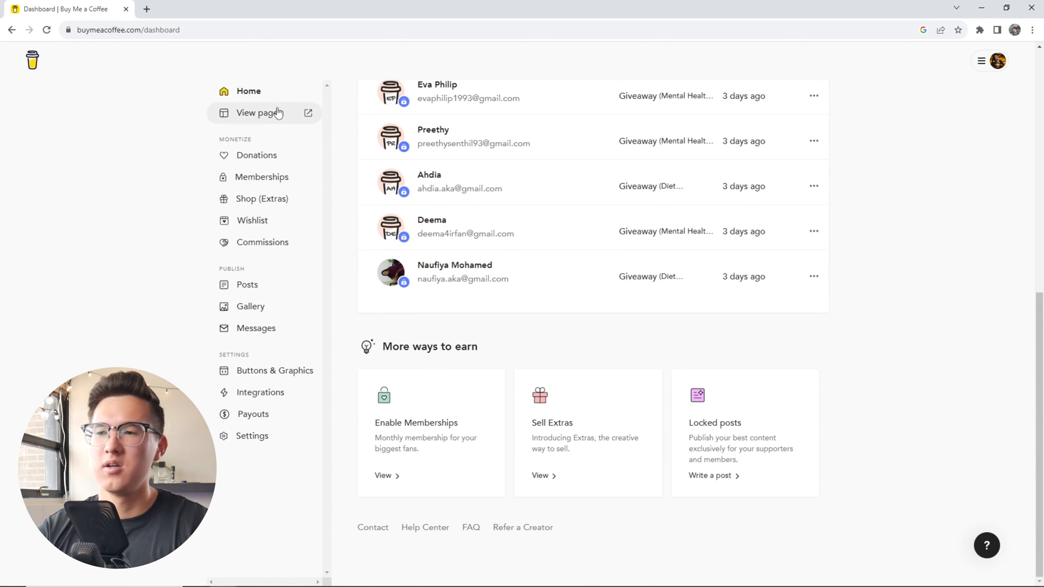
click(254, 112)
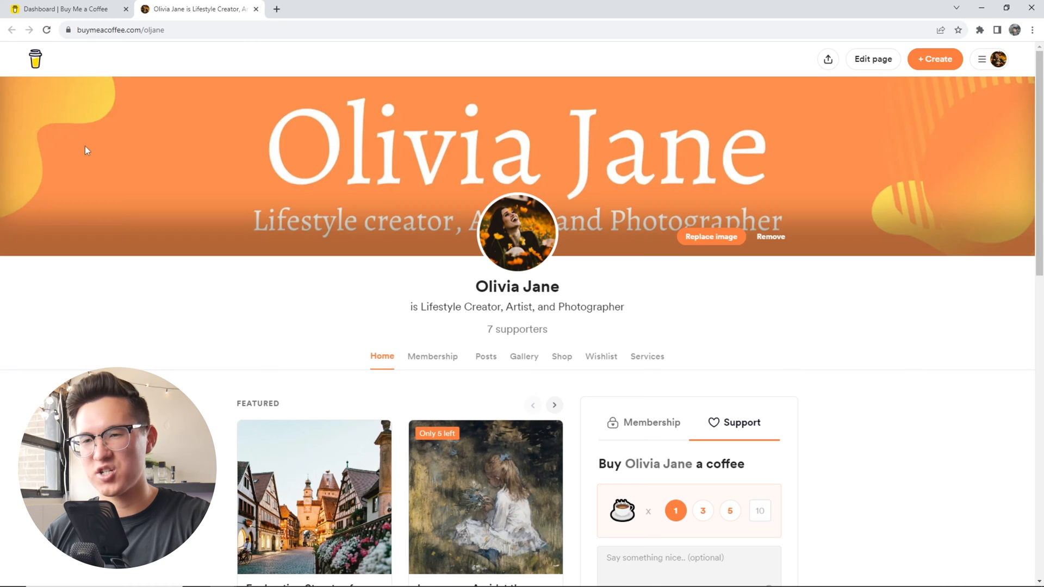
click(63, 9)
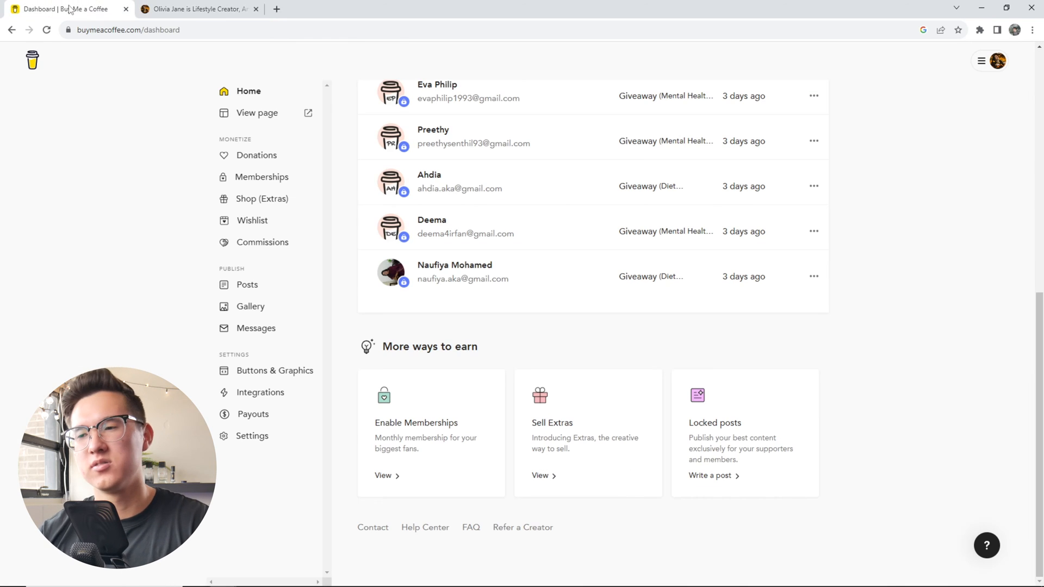
Show Donations (3 supporters, $12 earned), then the public page's Support box
click(262, 155)
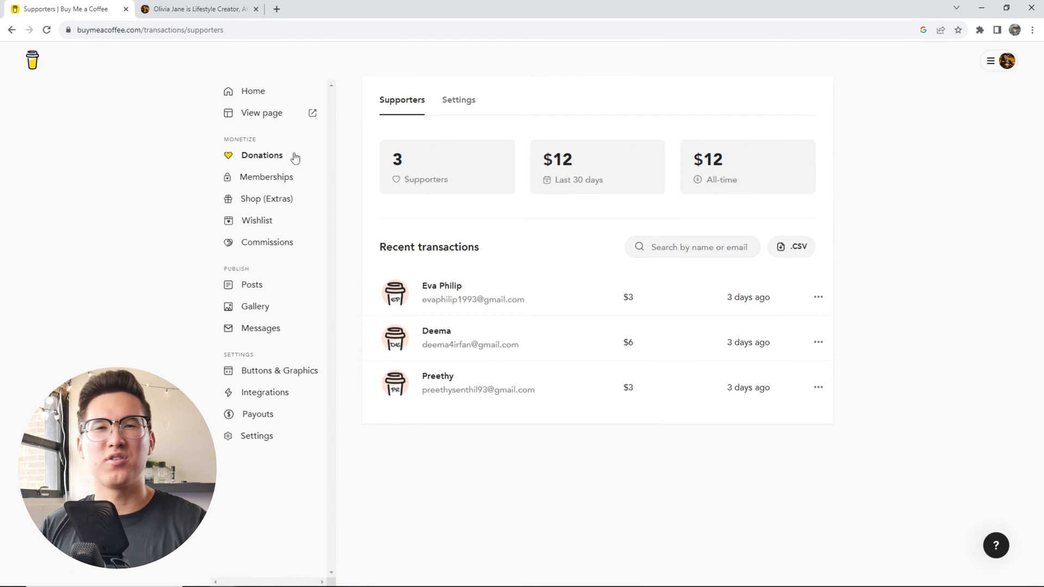
mouse_move(382, 183)
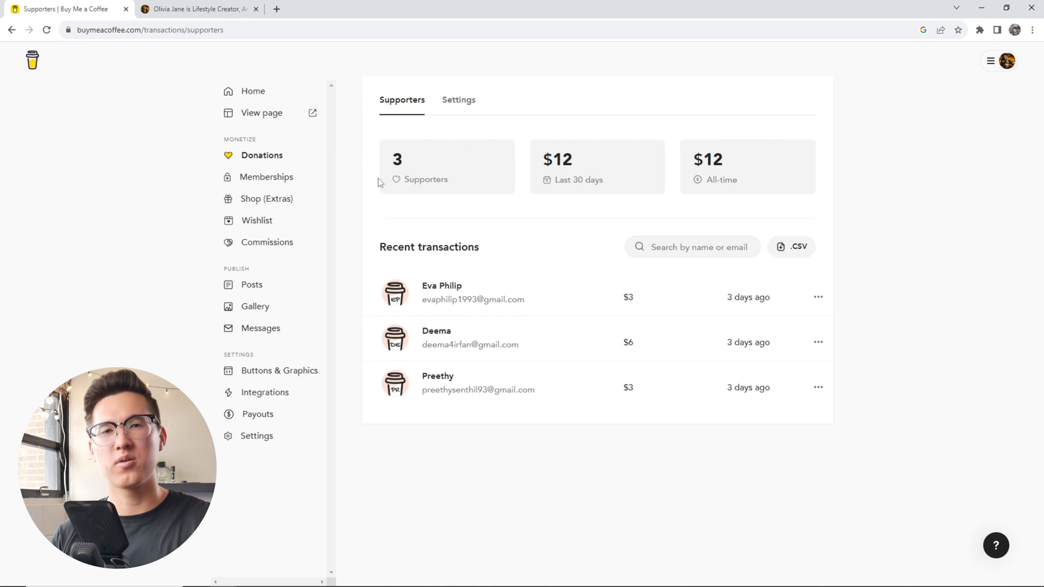
click(198, 9)
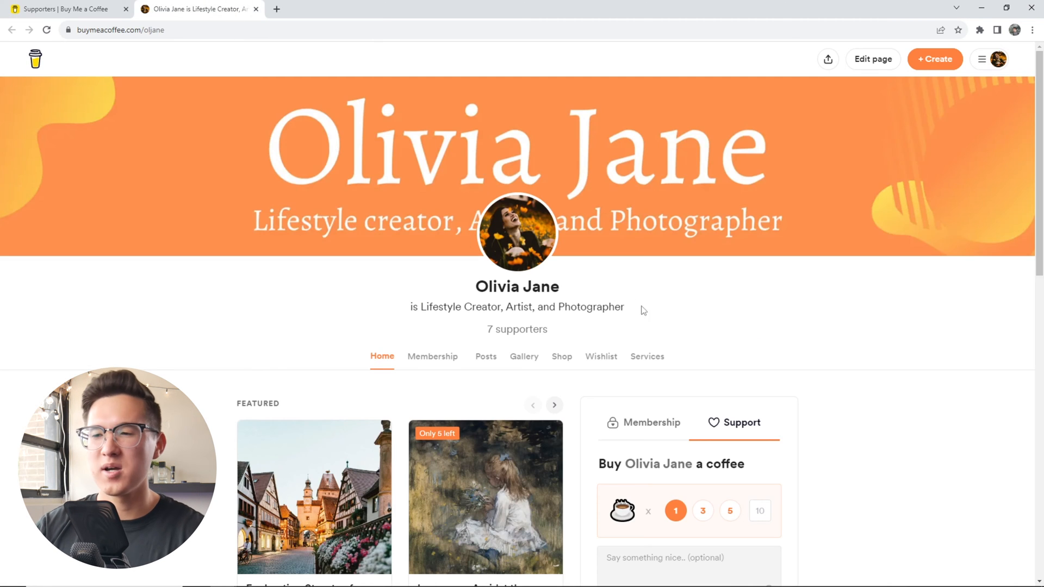
scroll(down, 3)
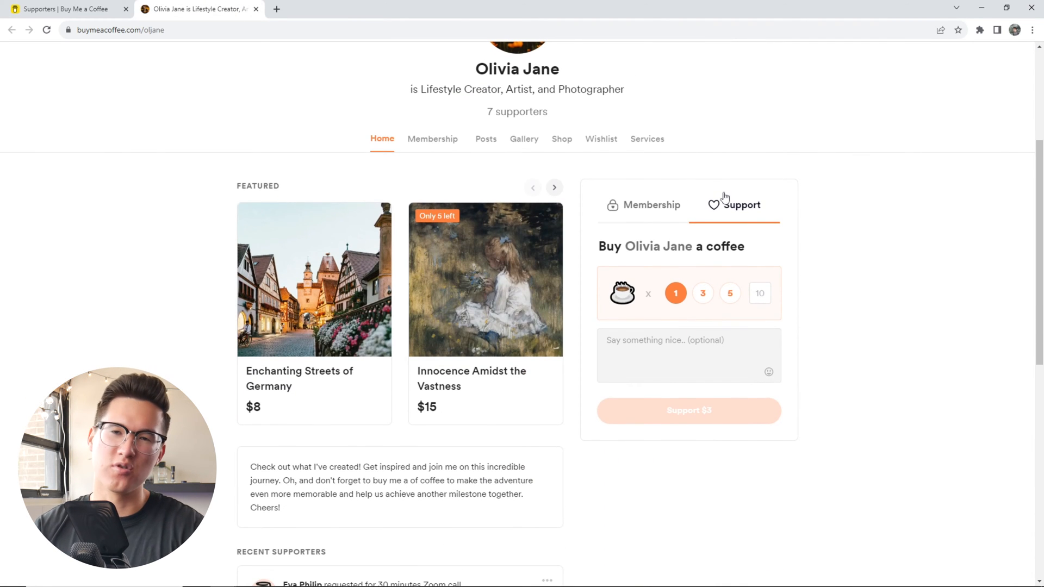
mouse_move(810, 332)
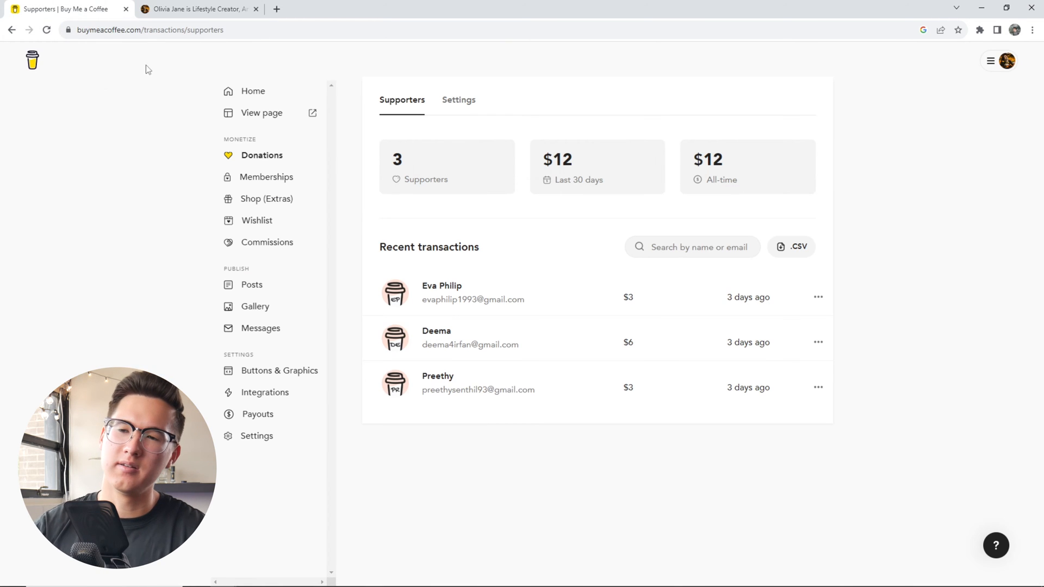
Open Memberships (7 members, $30 per month) and browse its Levels tab
click(262, 176)
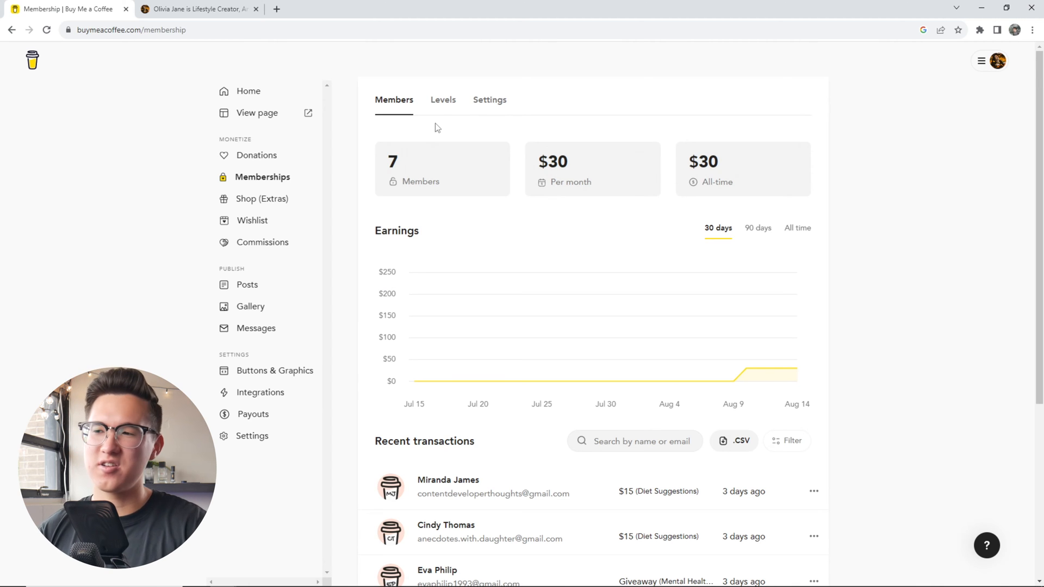
click(442, 100)
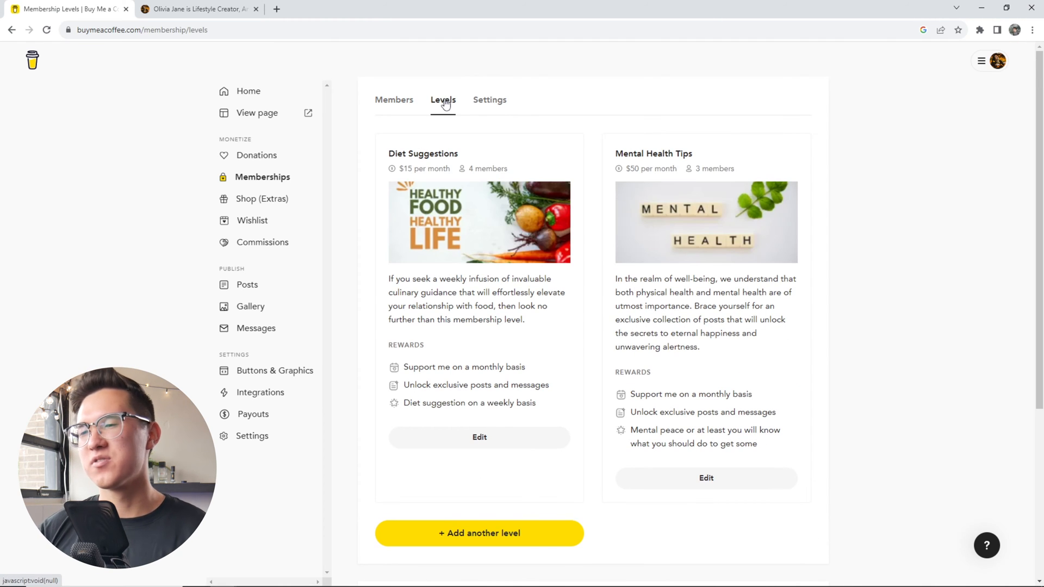
scroll(down, 3)
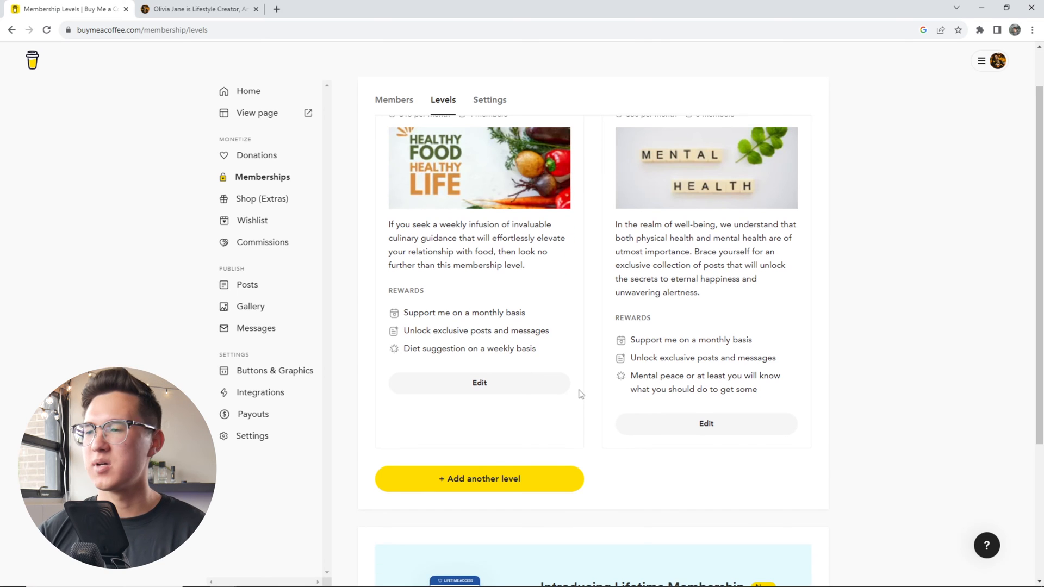
mouse_move(576, 392)
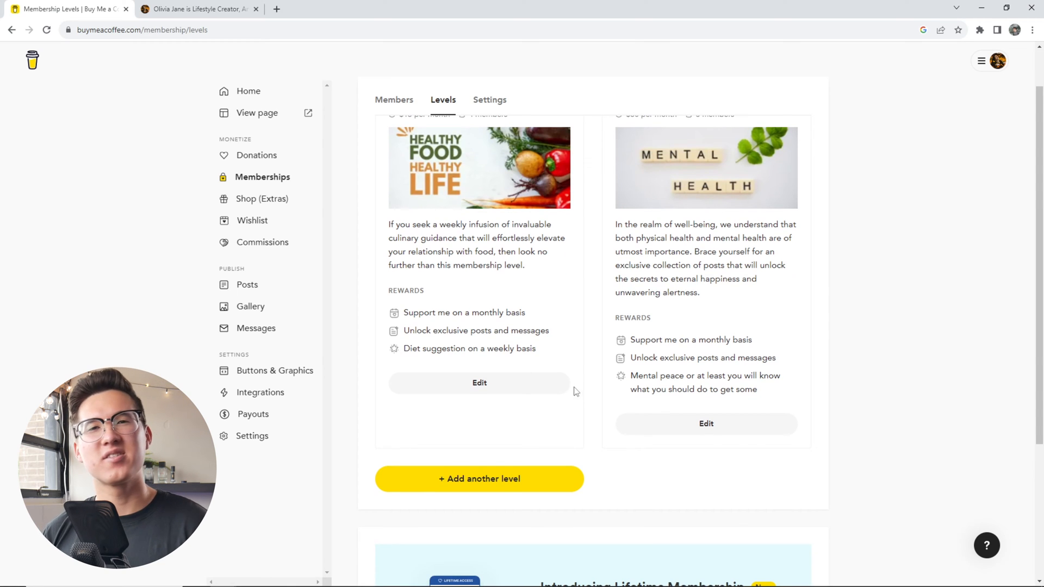
Review the Diet Suggestions level's edit form
click(479, 383)
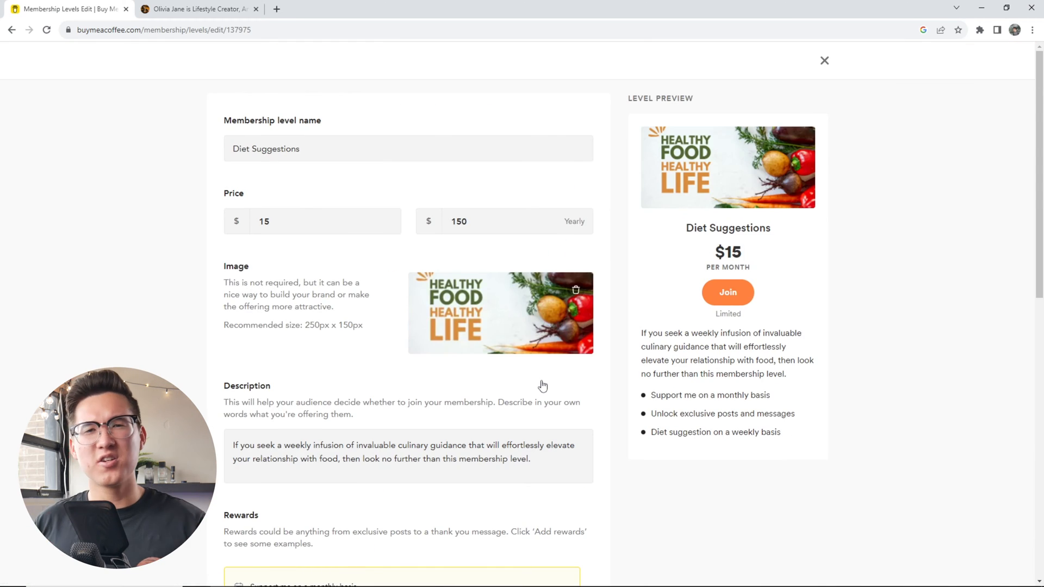
scroll(down, 3)
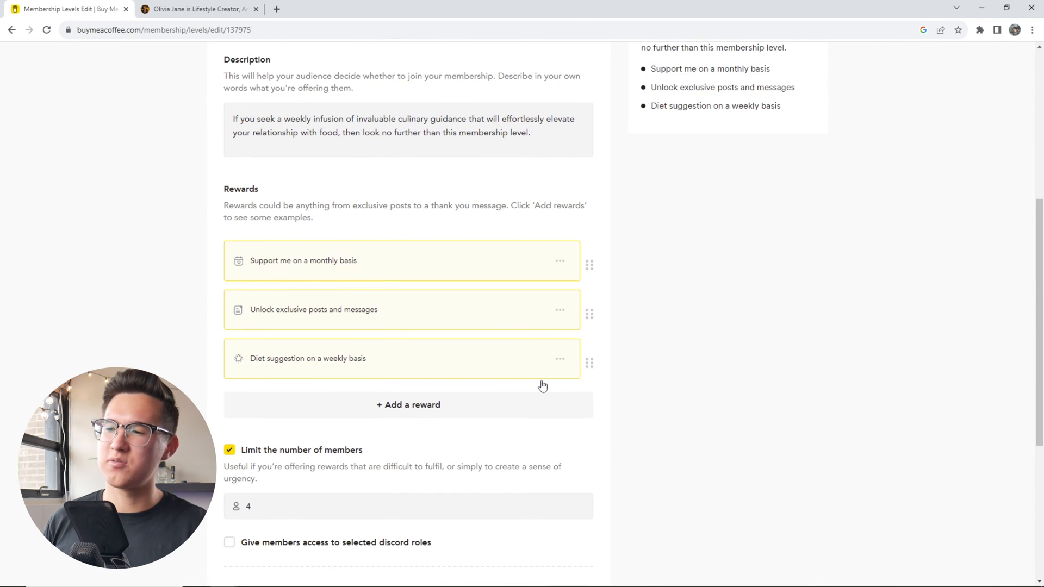
scroll(down, 3)
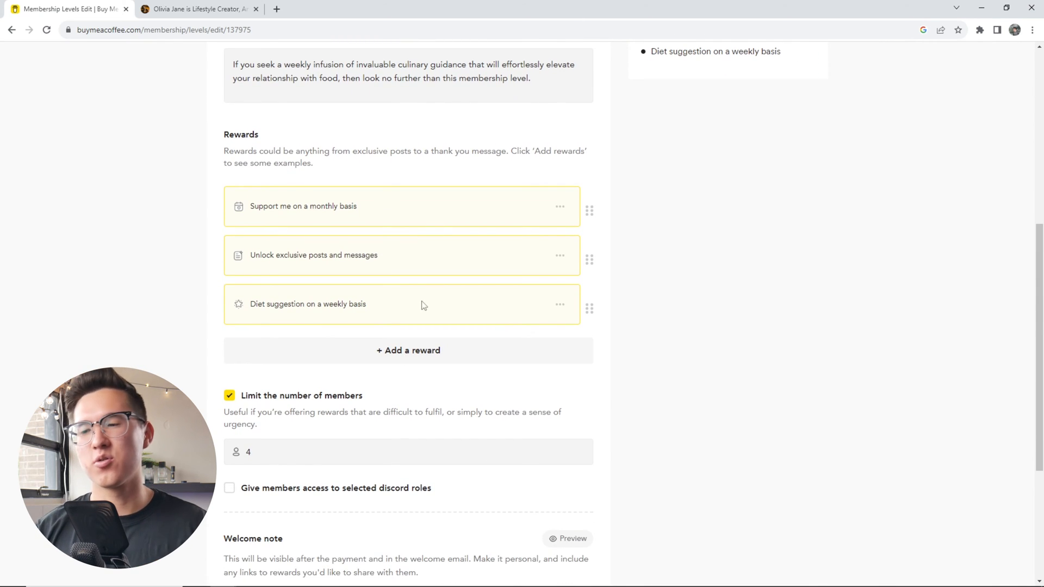
mouse_move(317, 268)
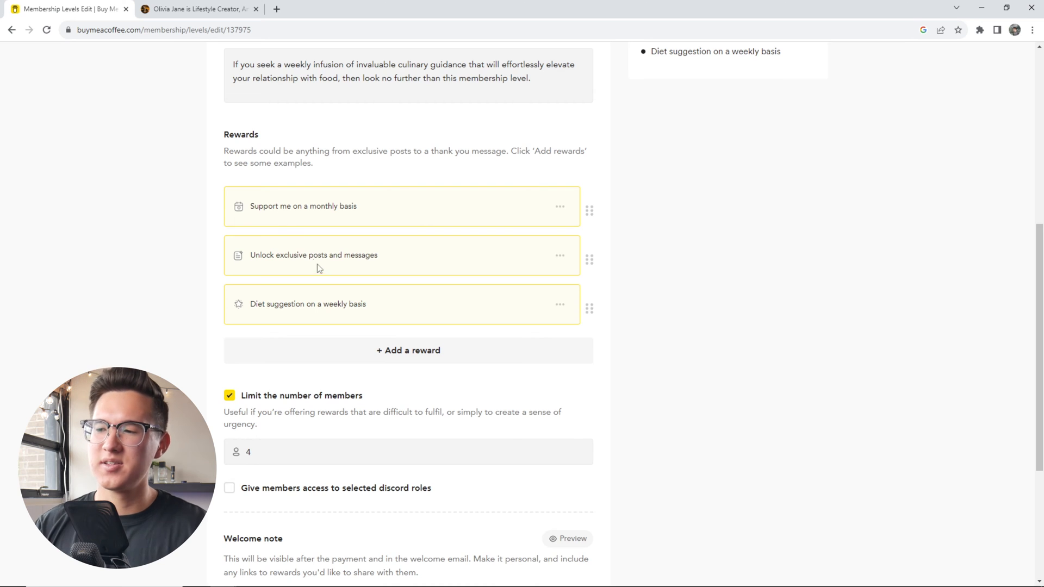
scroll(down, 3)
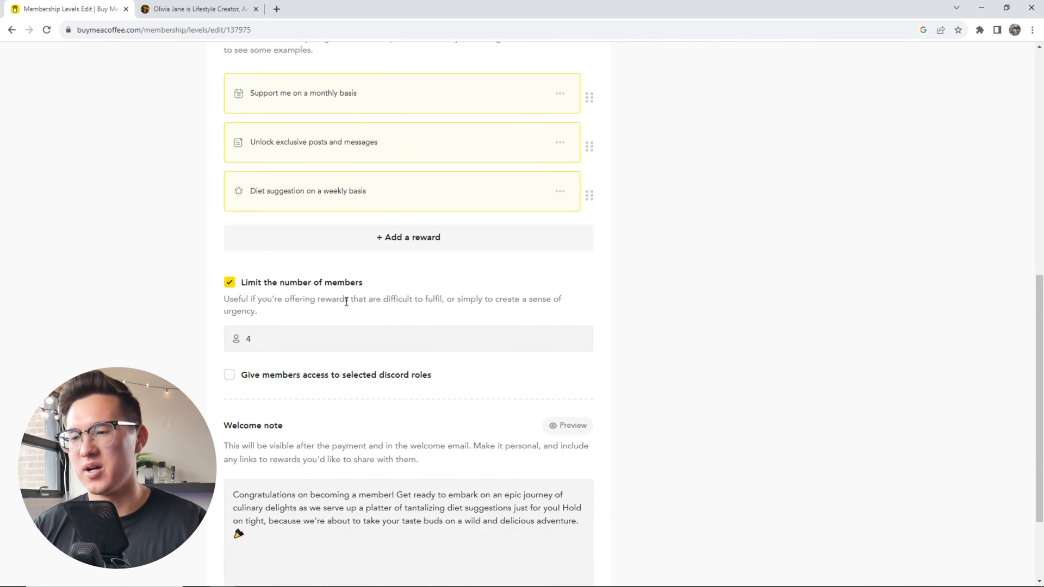
scroll(down, 3)
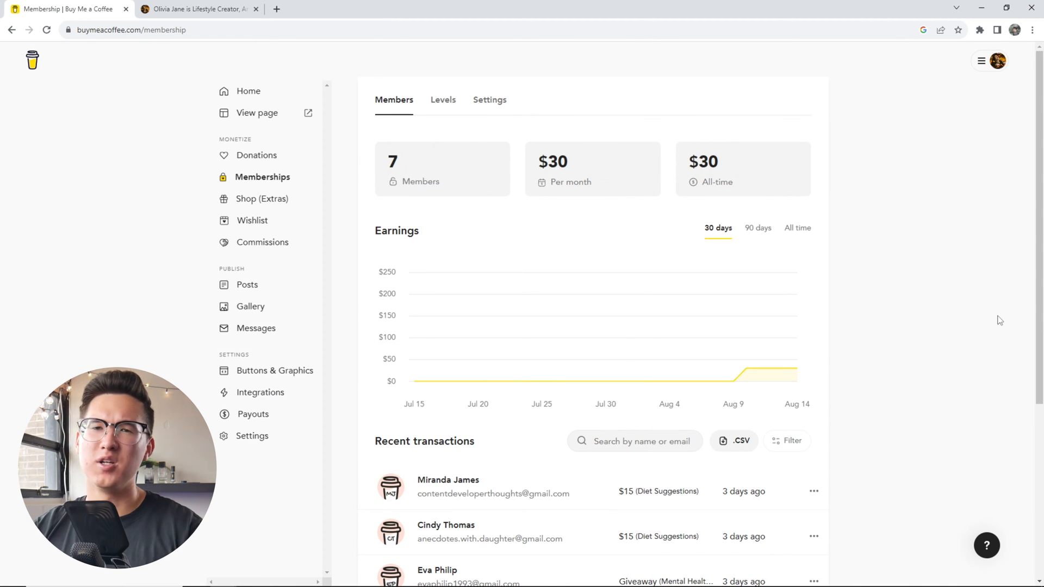
mouse_move(290, 202)
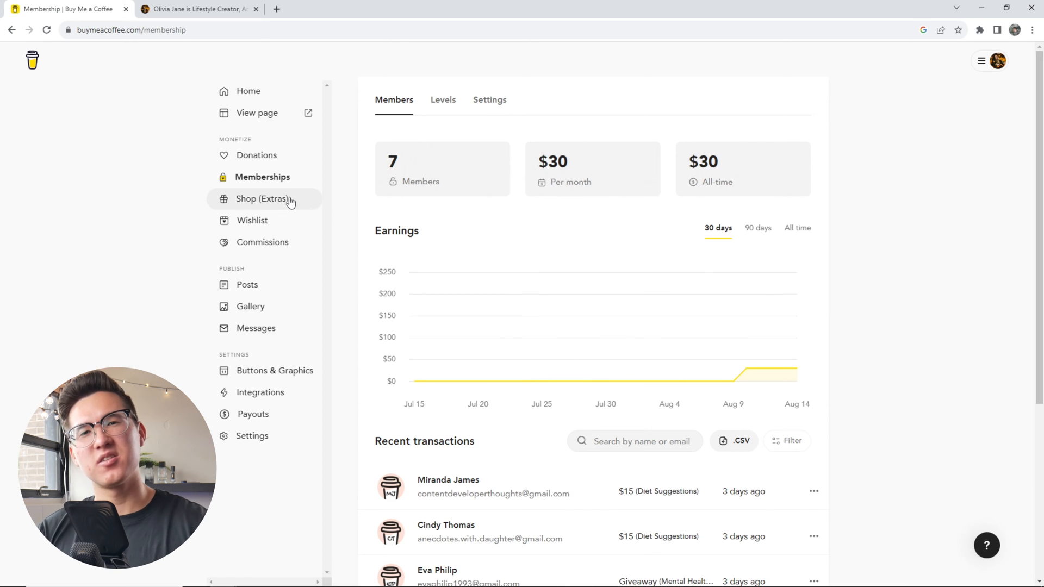
Open Extras and scroll through the item's edit form
click(267, 199)
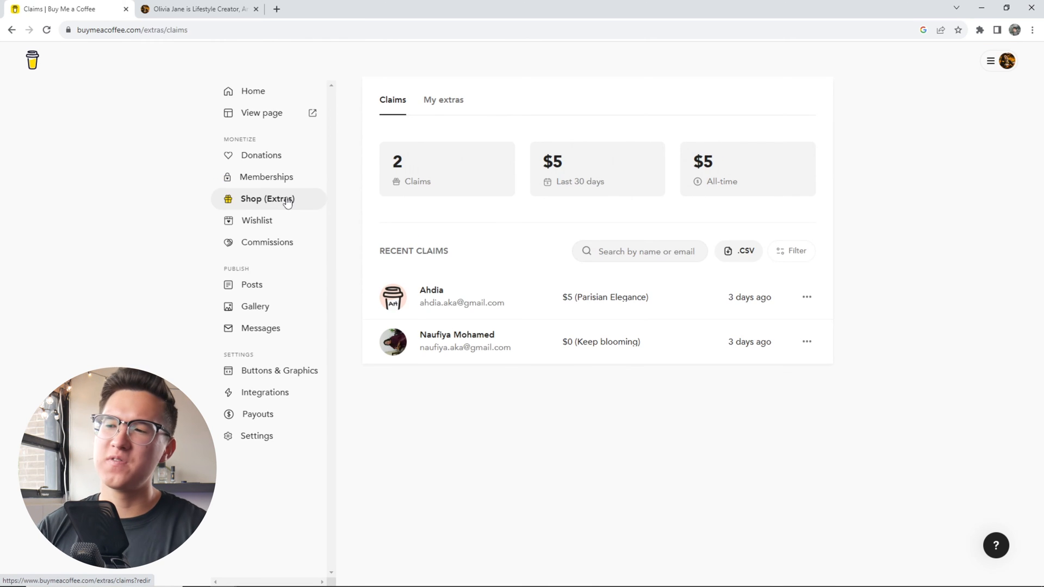
click(439, 99)
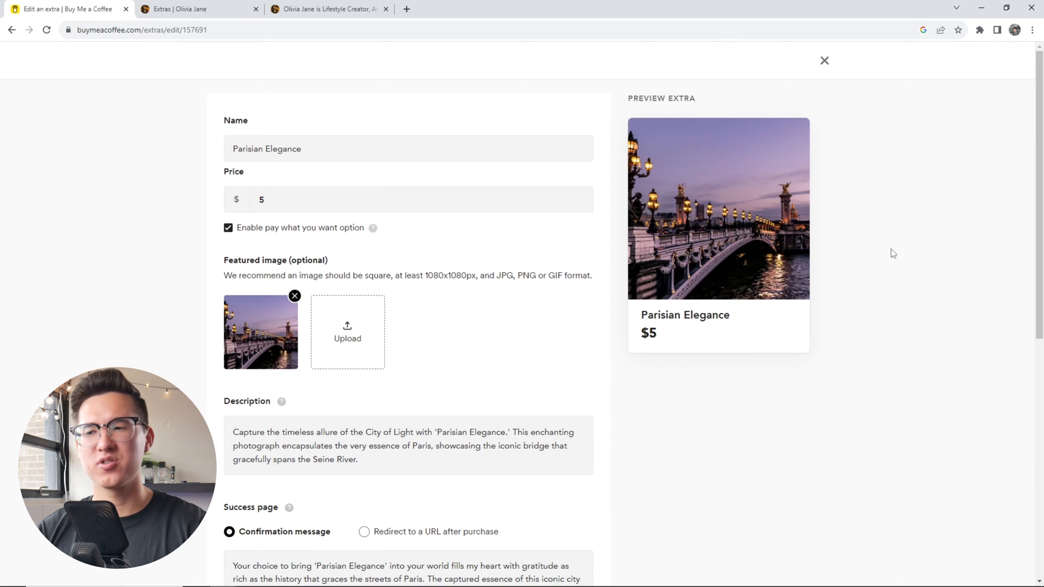
scroll(down, 3)
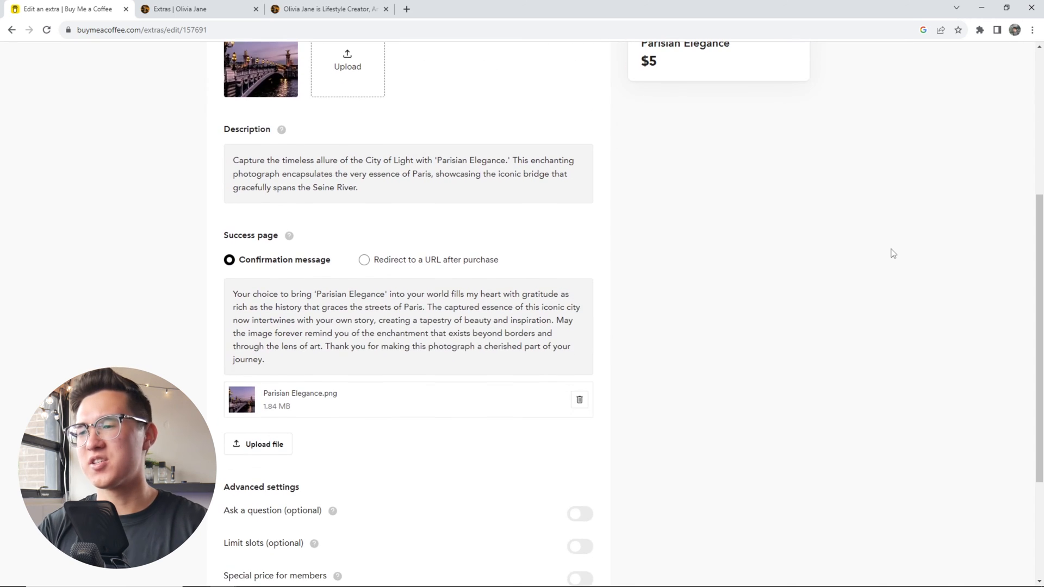
scroll(down, 3)
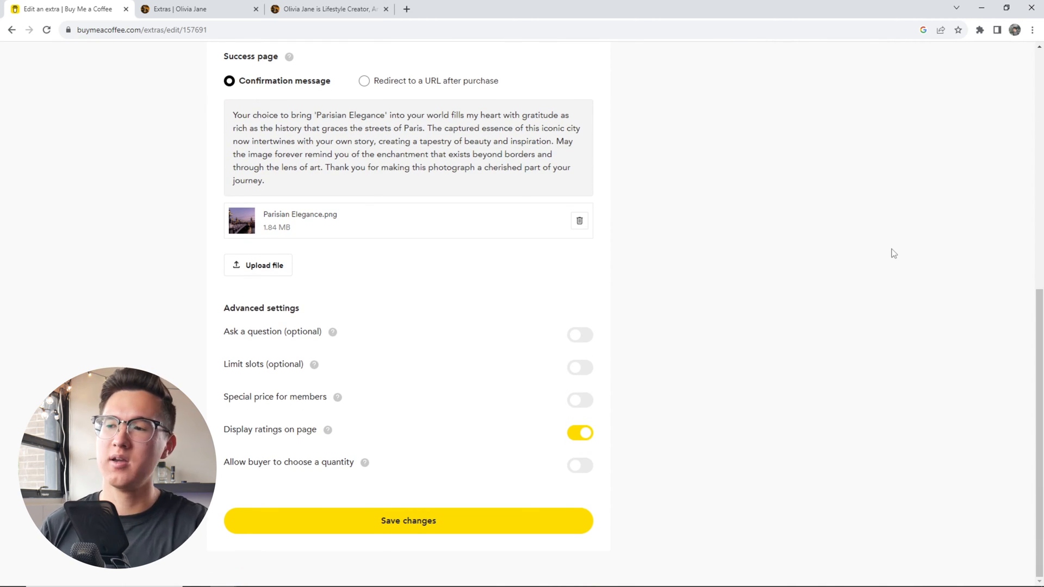
View Parisian Elegance on the public shop page, then open the Bridgerton novels wish editor
click(200, 9)
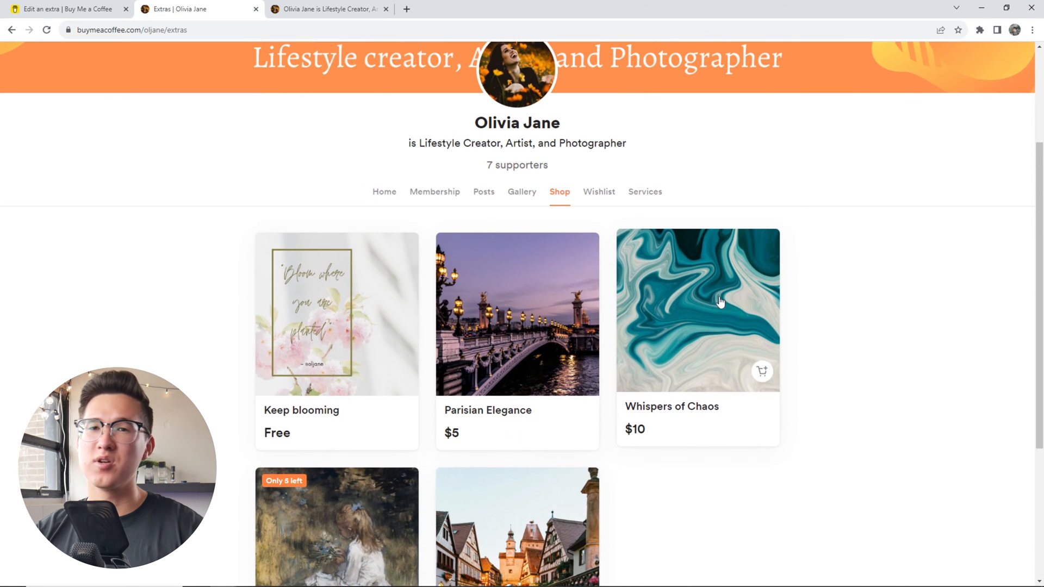
mouse_move(864, 298)
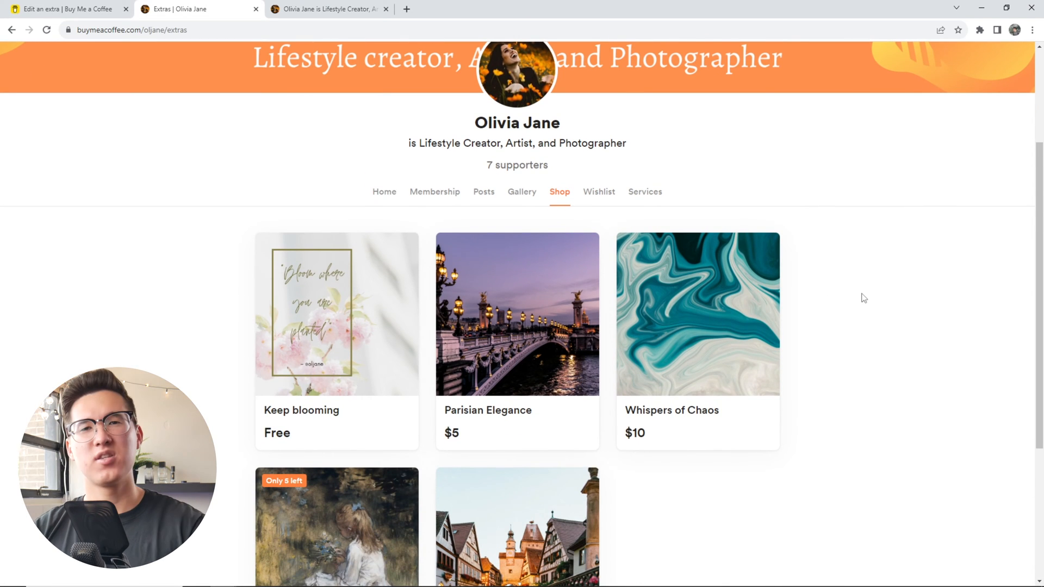
scroll(down, 3)
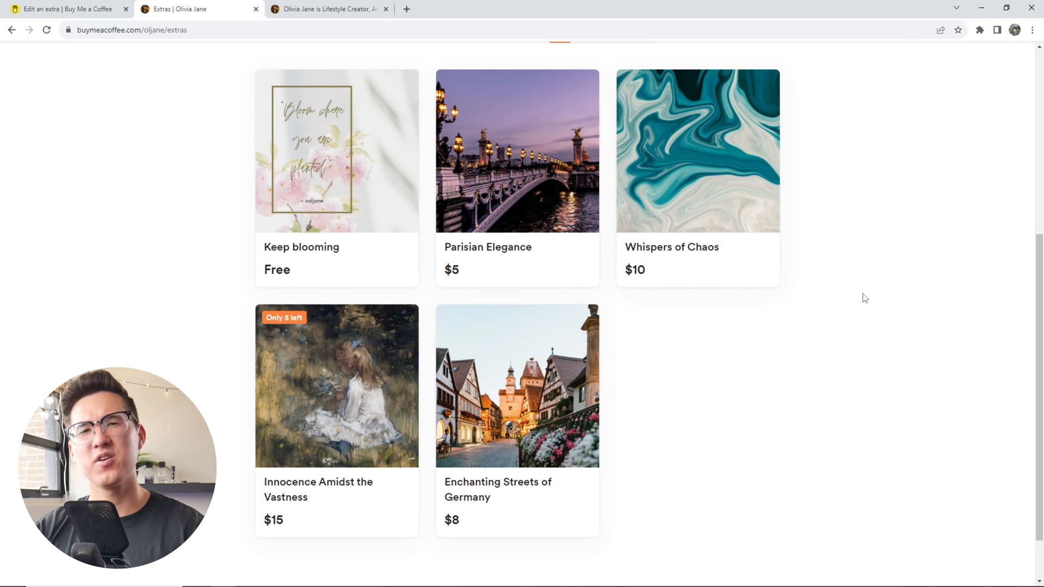
mouse_move(662, 248)
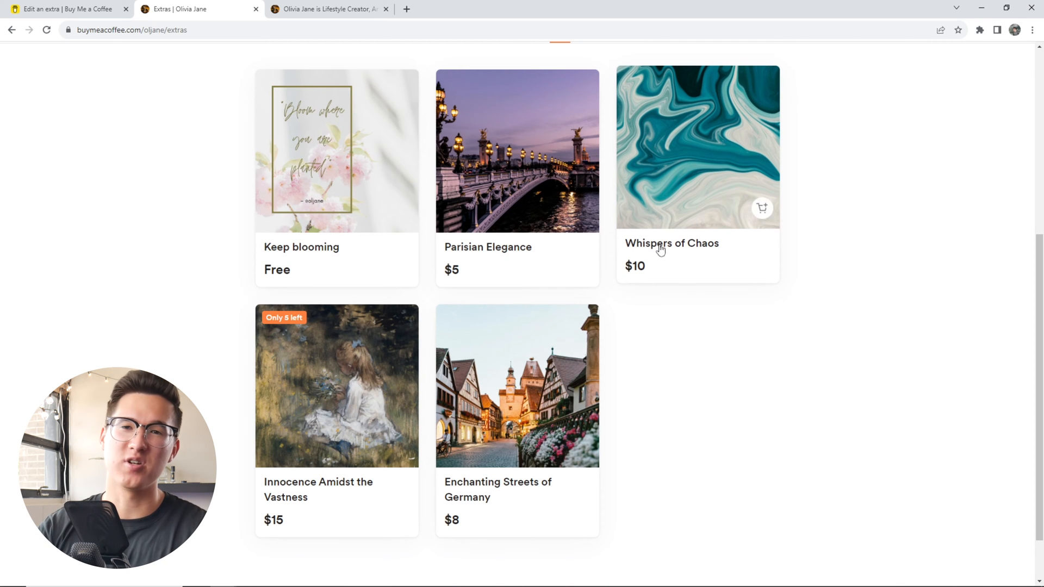
click(516, 151)
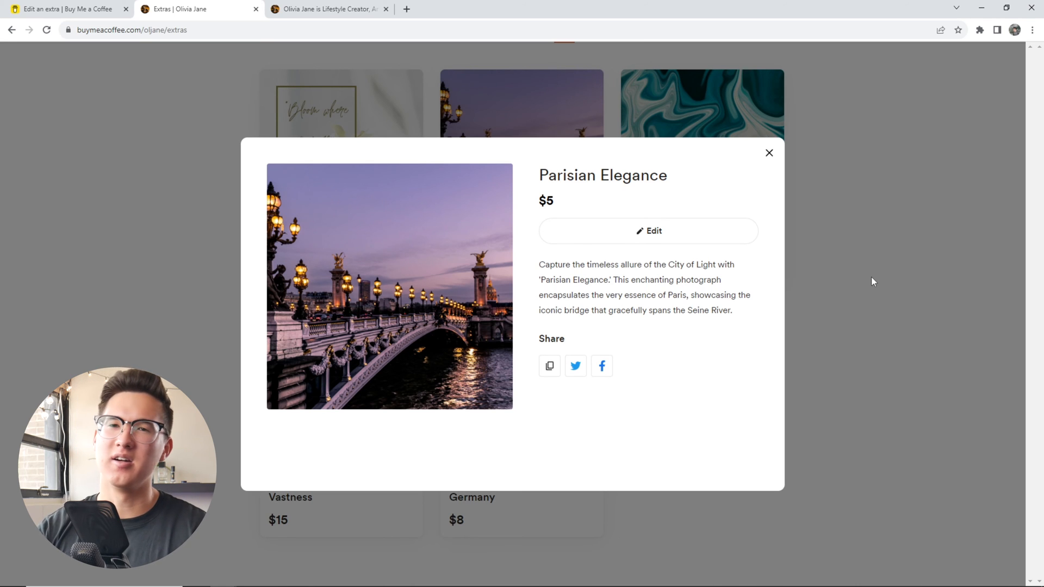
click(257, 220)
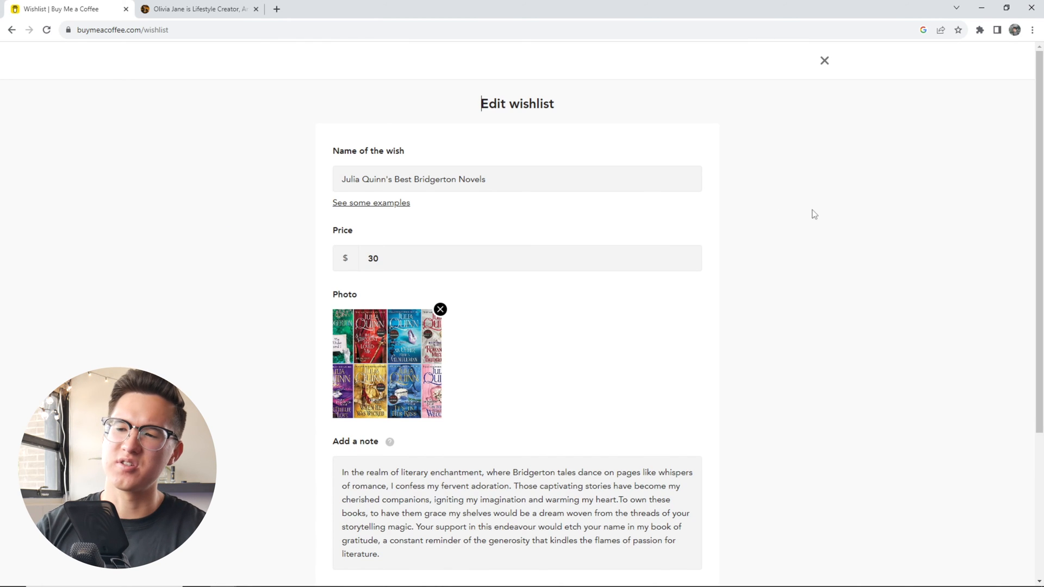
Scroll through the Bridgerton novels wish form, then go to Commissions
scroll(down, 3)
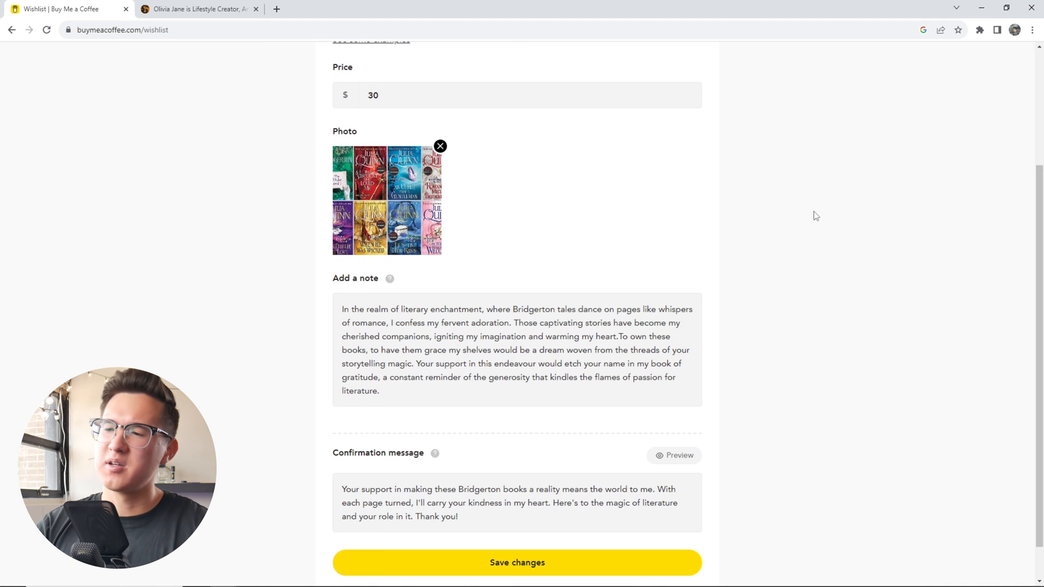
scroll(down, 3)
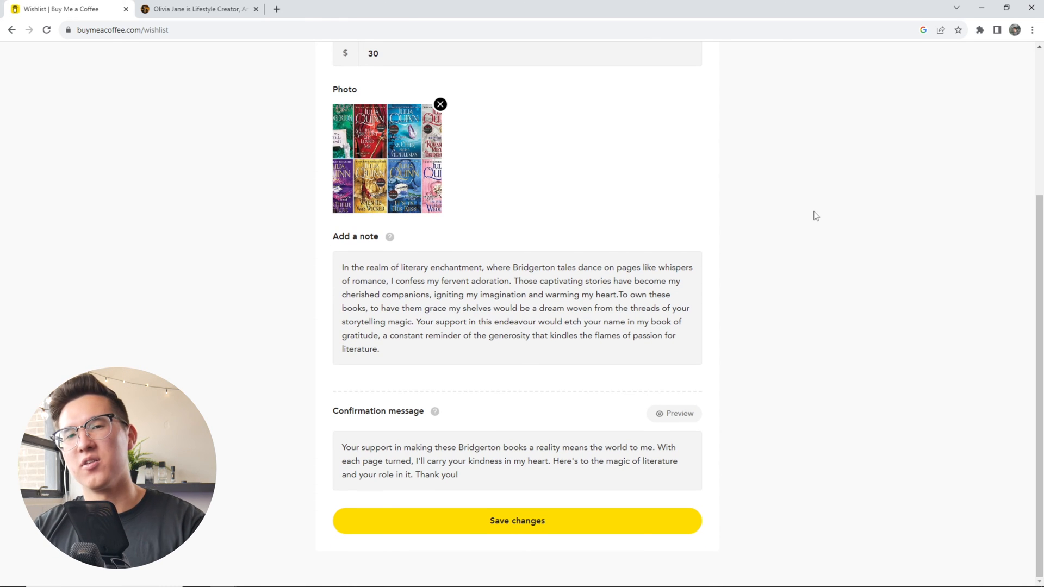
scroll(up, 3)
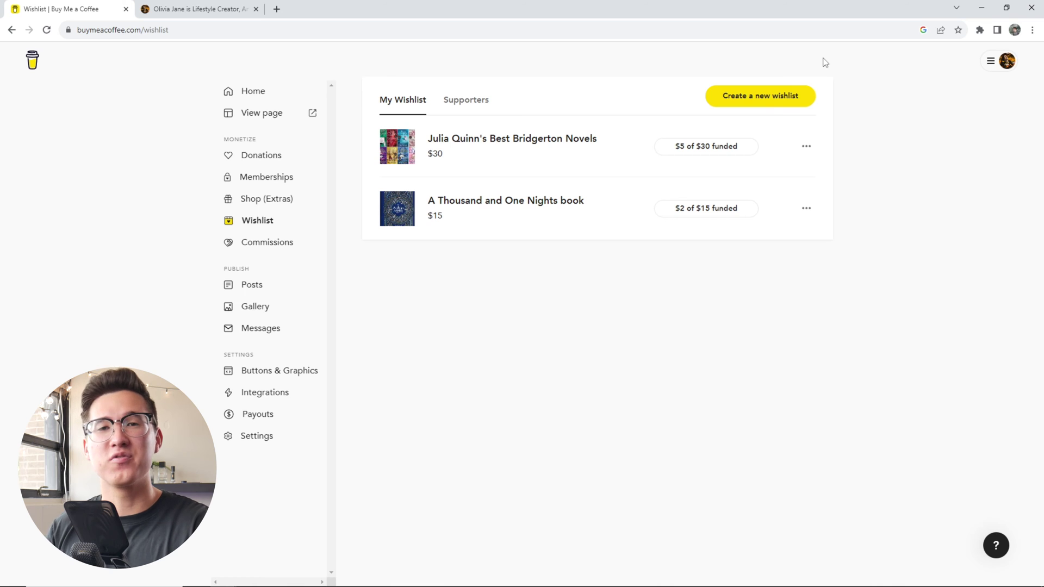
click(267, 241)
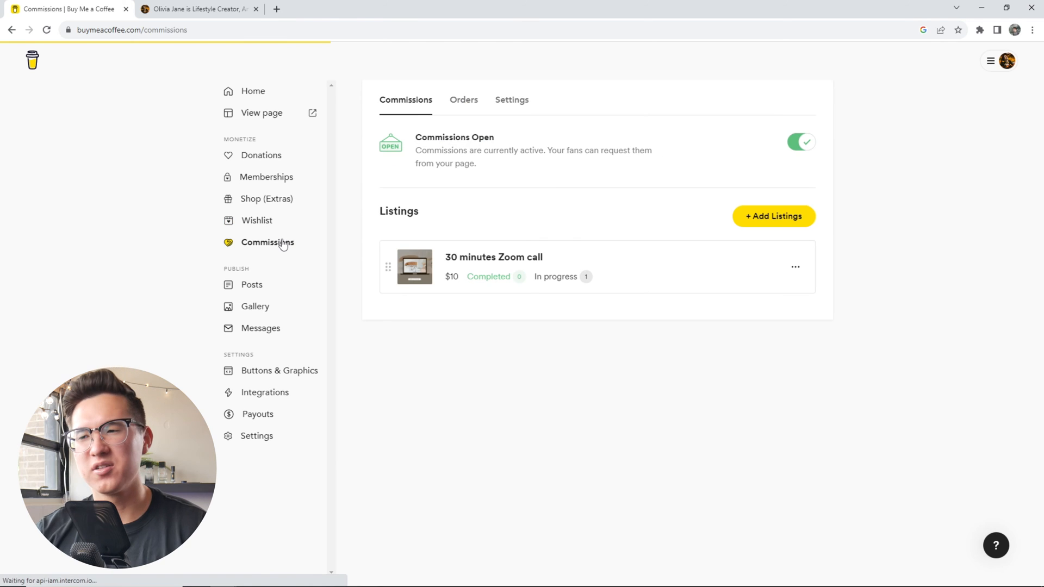
mouse_move(802, 447)
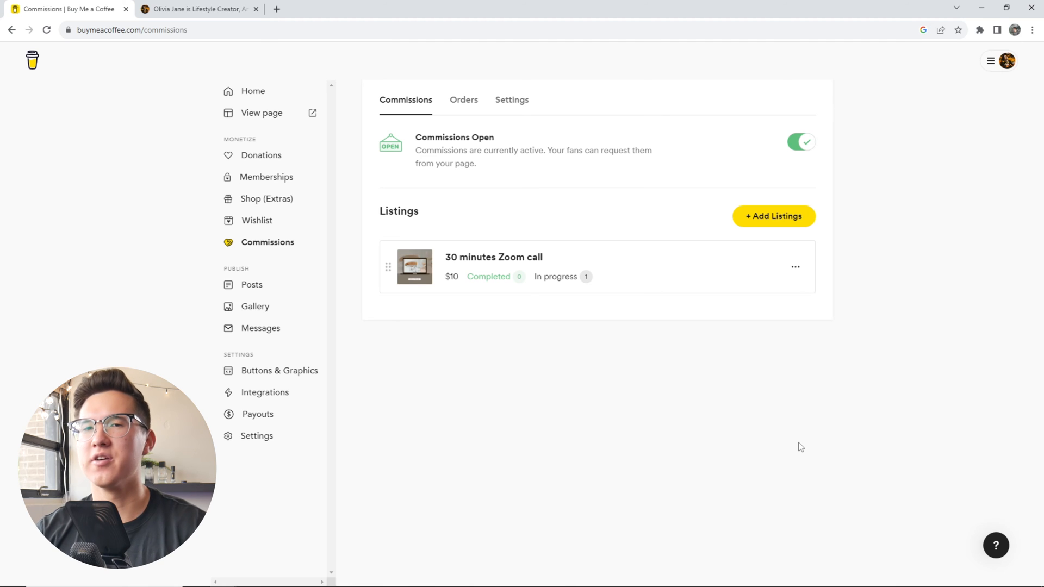
Choose Edit from the 30 minutes Zoom call listing's three-dot menu
click(795, 267)
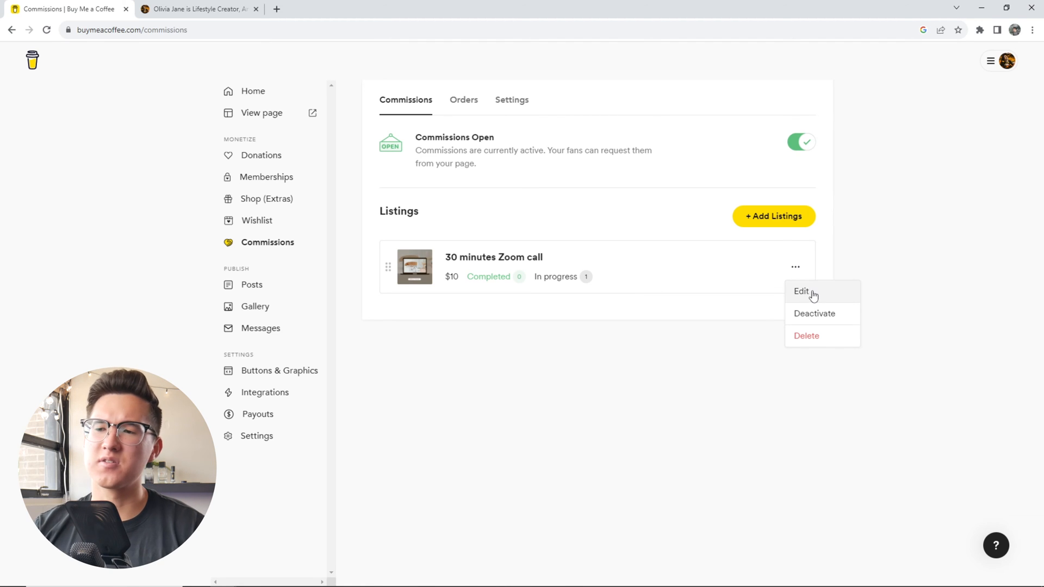
click(802, 292)
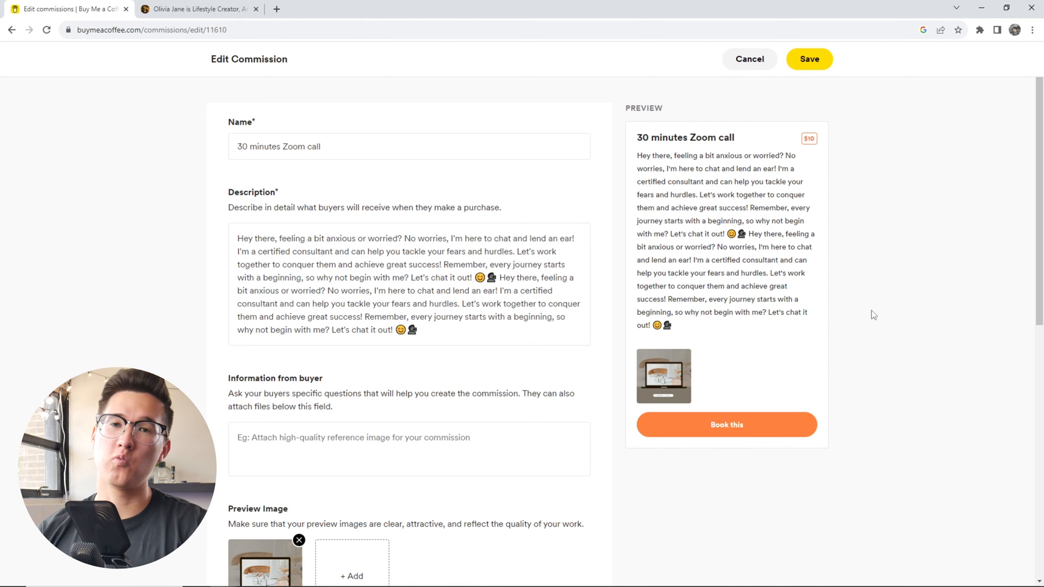
Scroll through the Zoom call commission form and cancel without saving
scroll(down, 3)
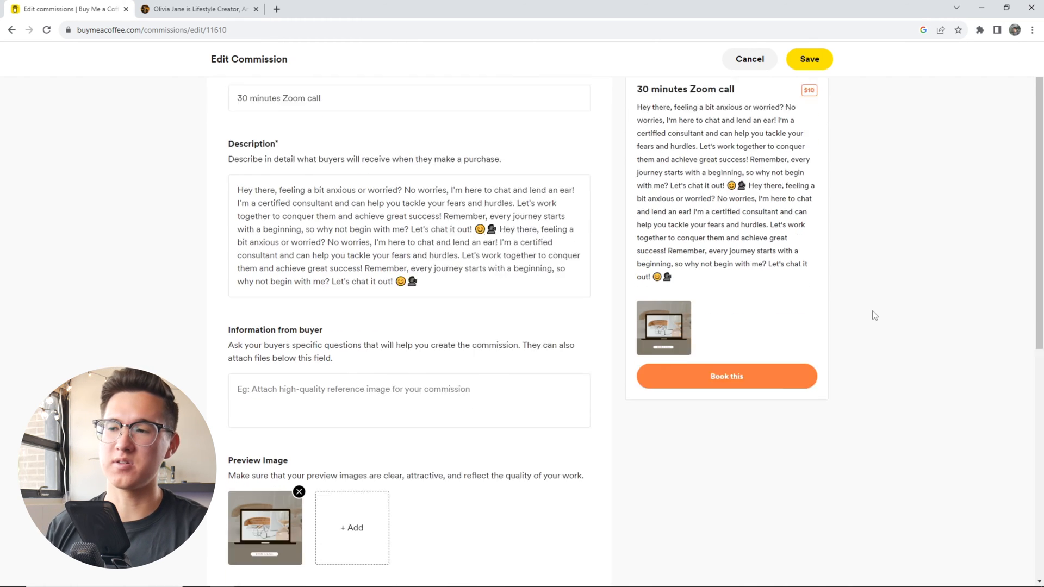
scroll(down, 3)
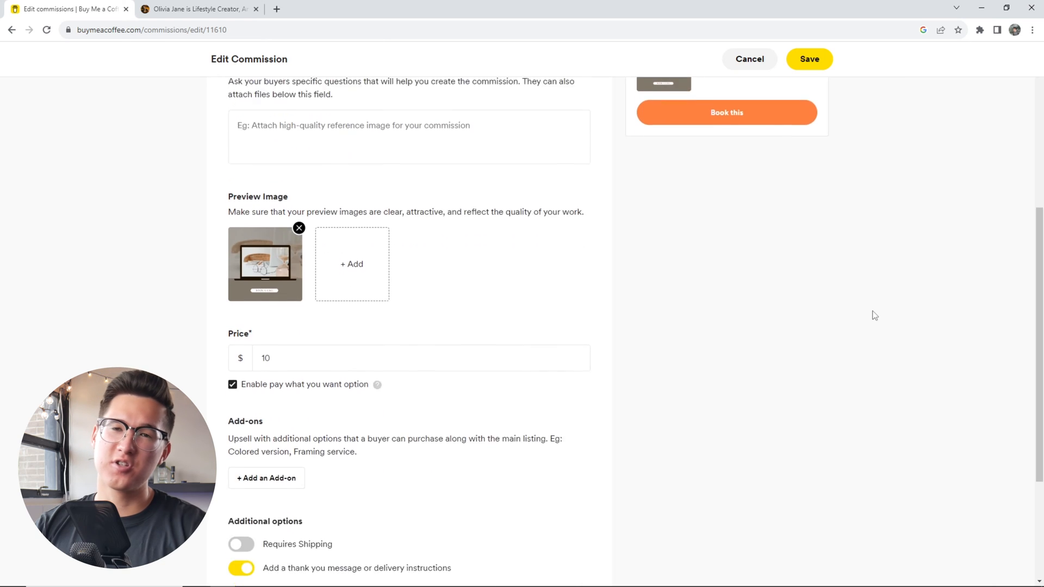
scroll(down, 3)
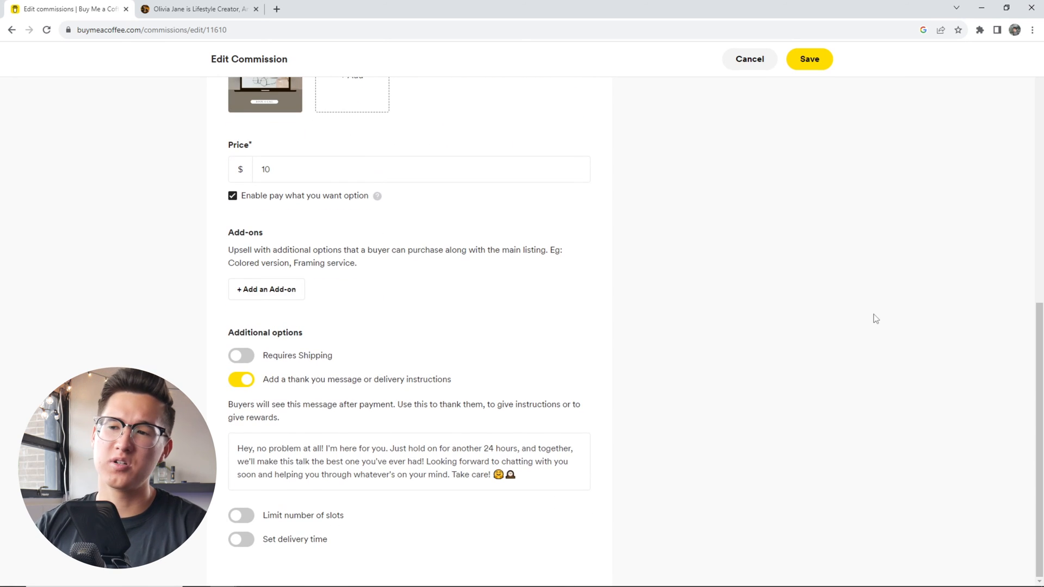
scroll(up, 3)
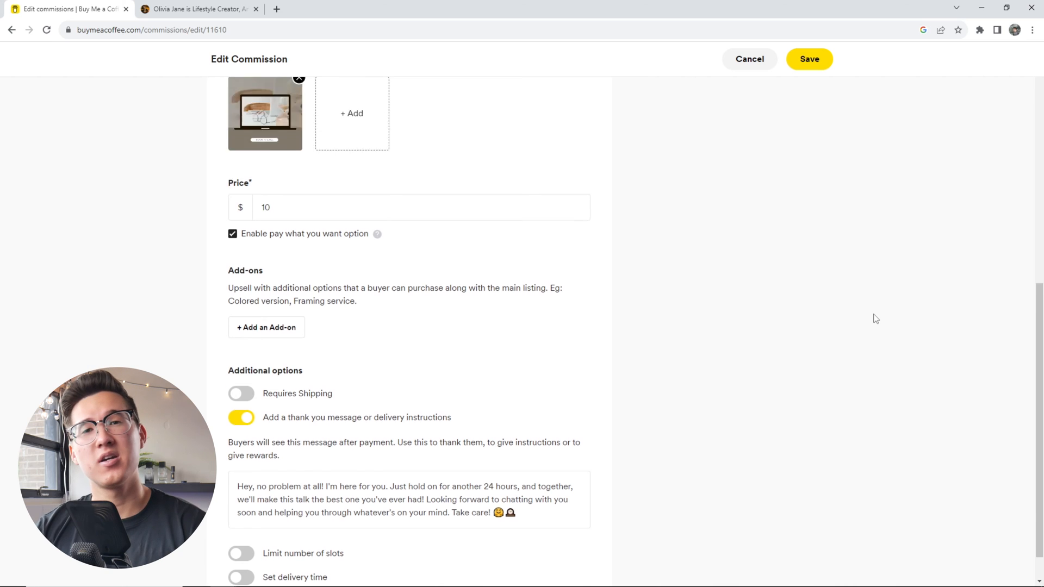
scroll(up, 3)
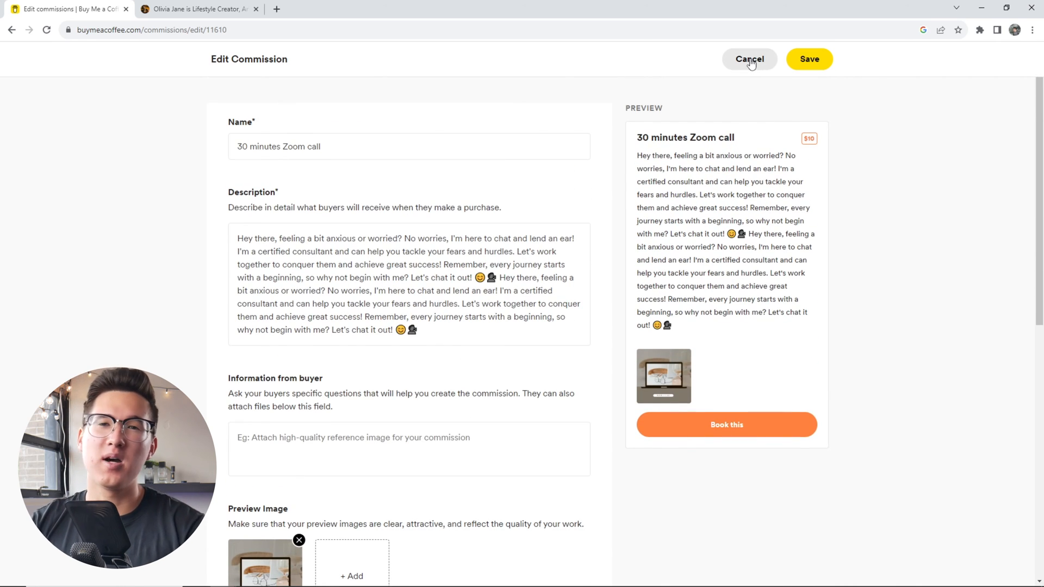
click(750, 59)
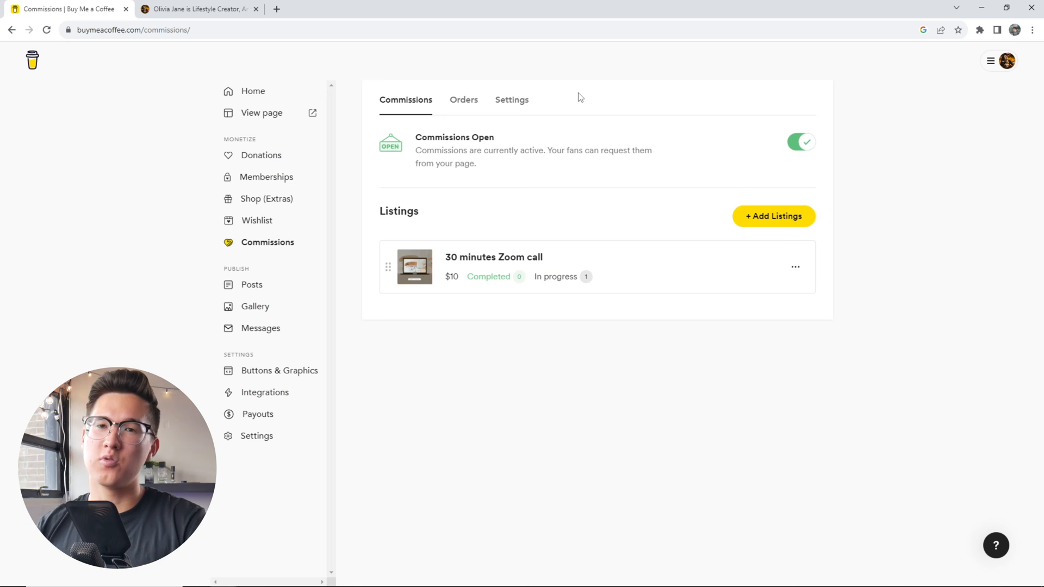
mouse_move(506, 132)
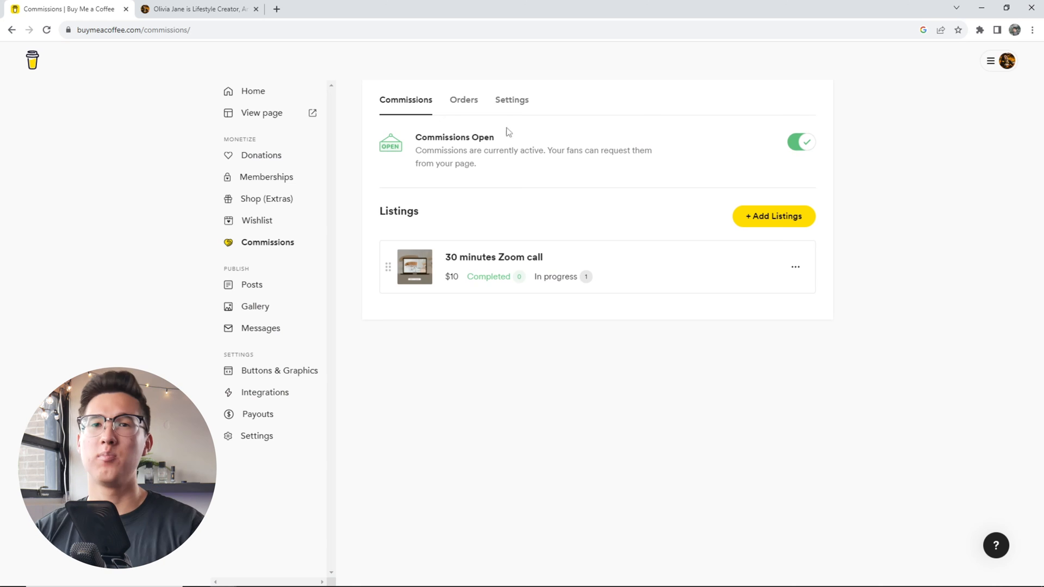
mouse_move(252, 285)
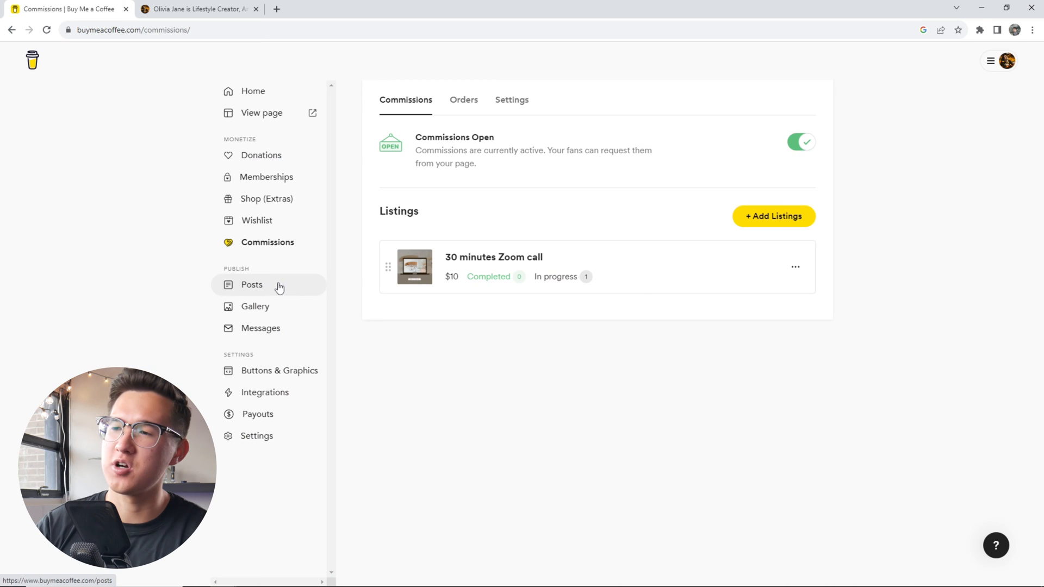
Go to Posts under Publish, listing the three published posts
click(251, 284)
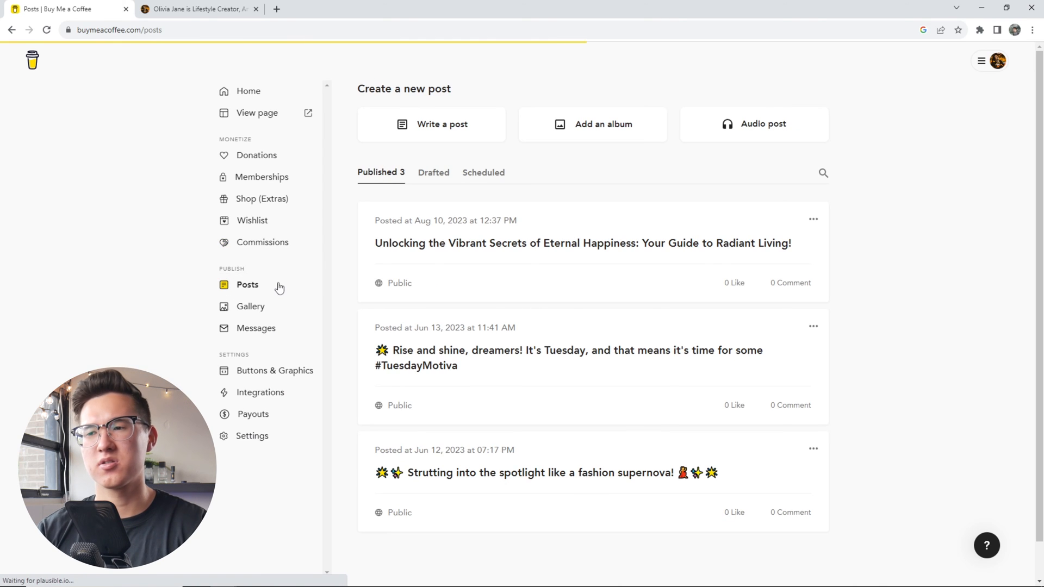
mouse_move(351, 260)
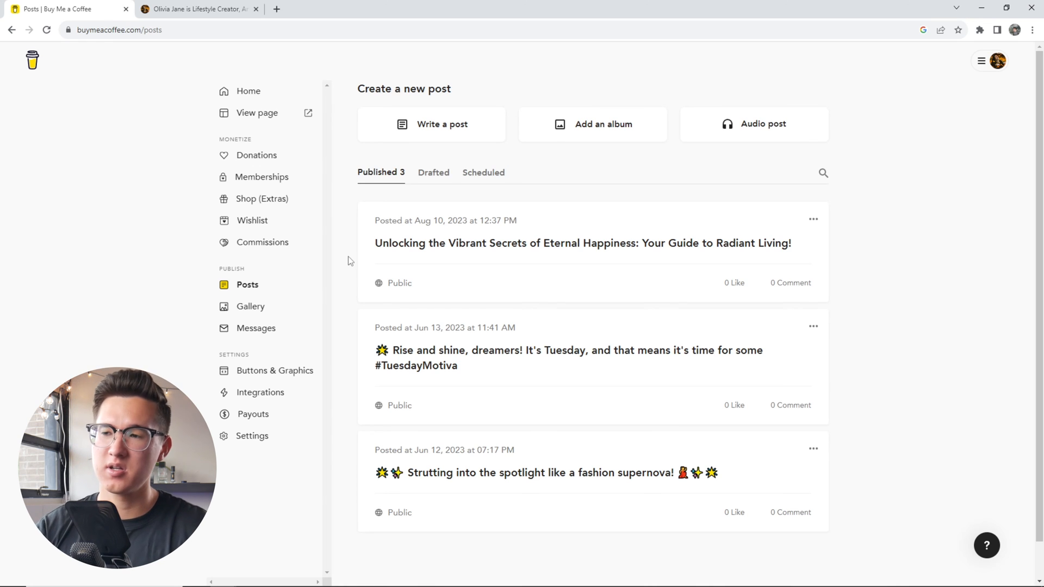
mouse_move(646, 185)
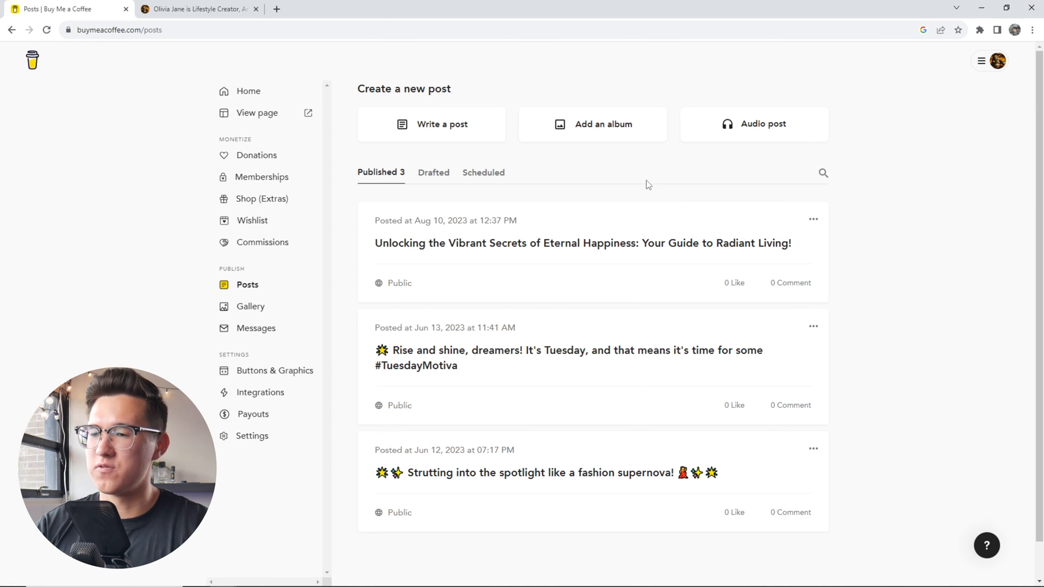
mouse_move(431, 124)
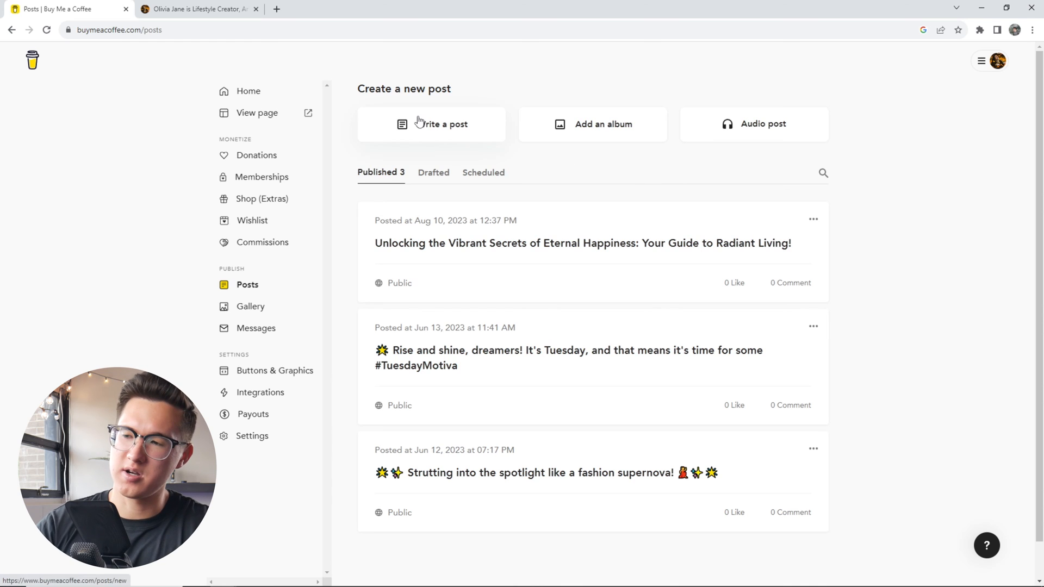
Choose 'Write a post' to start a blank text post
click(431, 124)
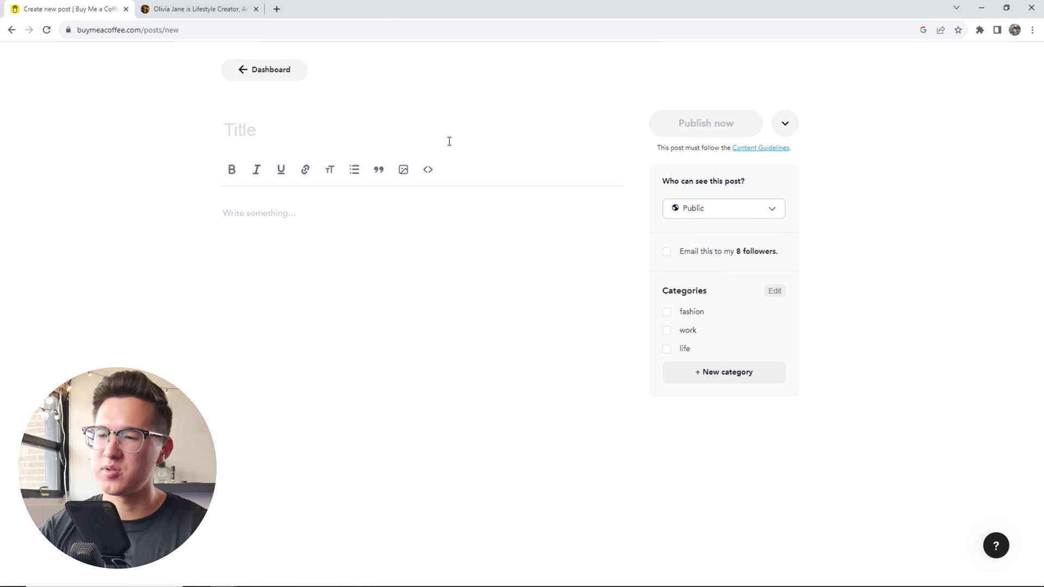
mouse_move(505, 252)
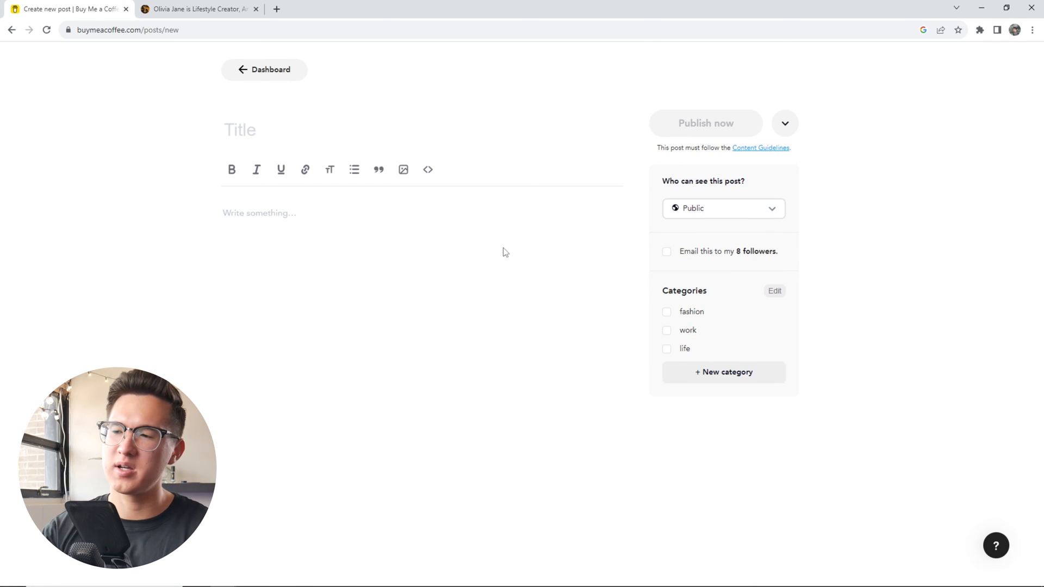
mouse_move(501, 371)
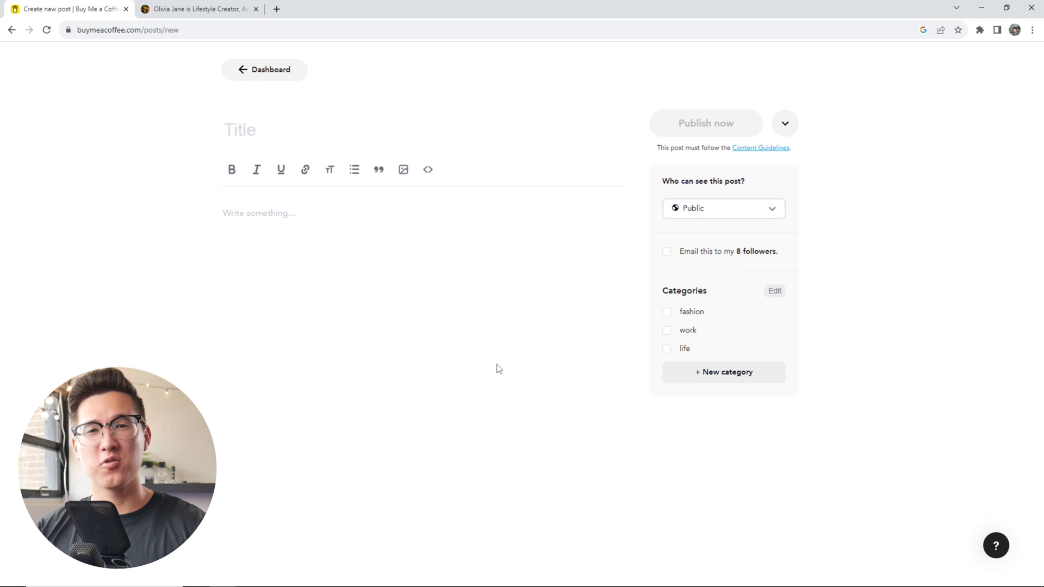
mouse_move(350, 170)
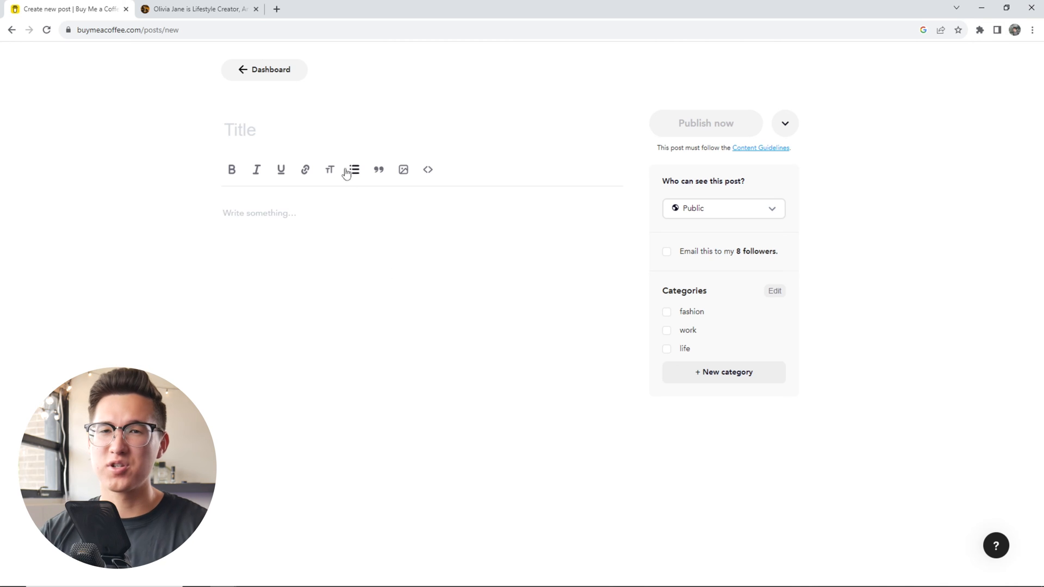
mouse_move(270, 69)
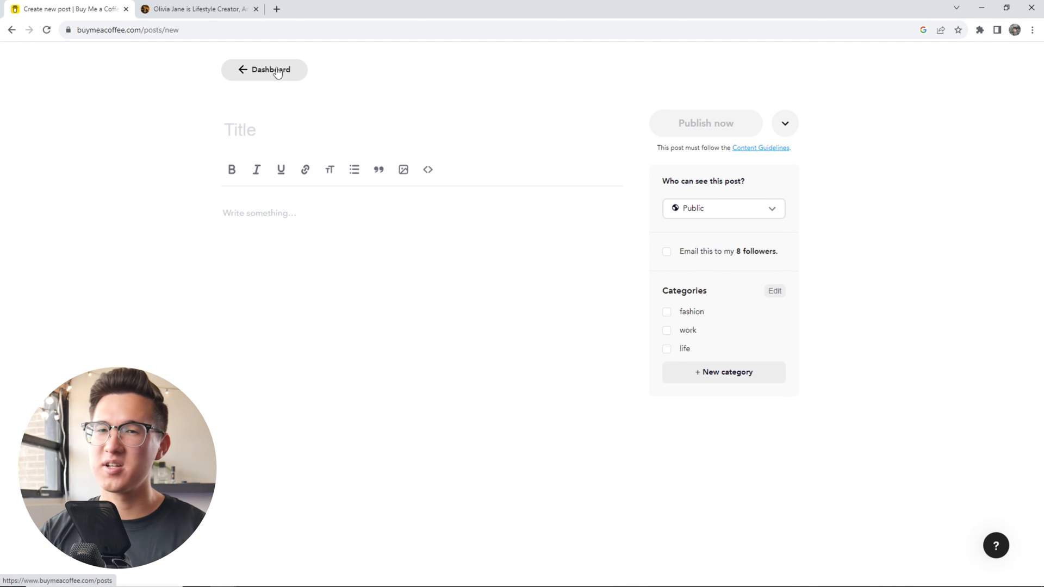
Discard the blank post, browse the Gallery's six images, then view the public gallery
click(264, 69)
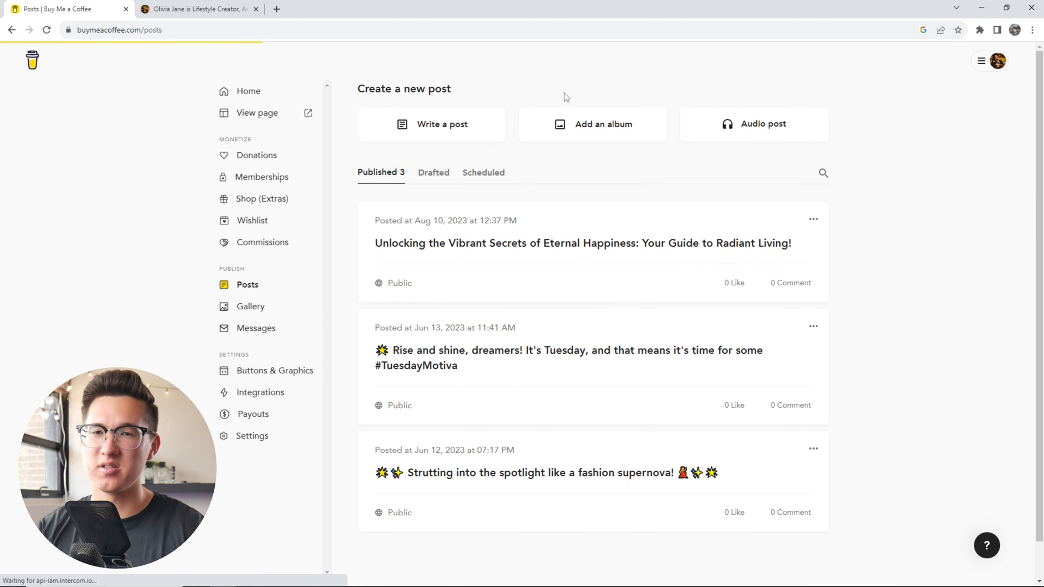
click(251, 306)
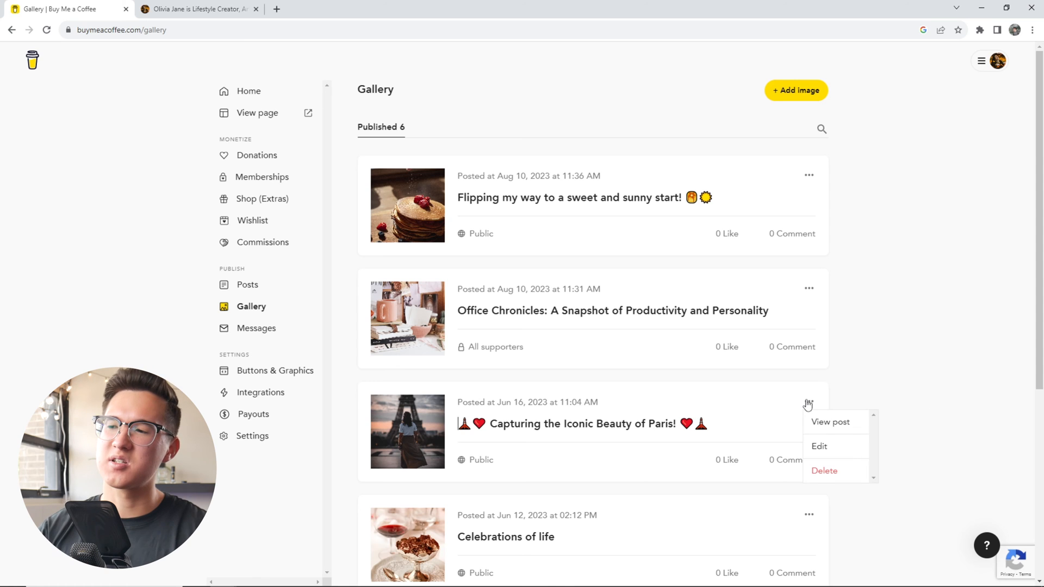
click(842, 448)
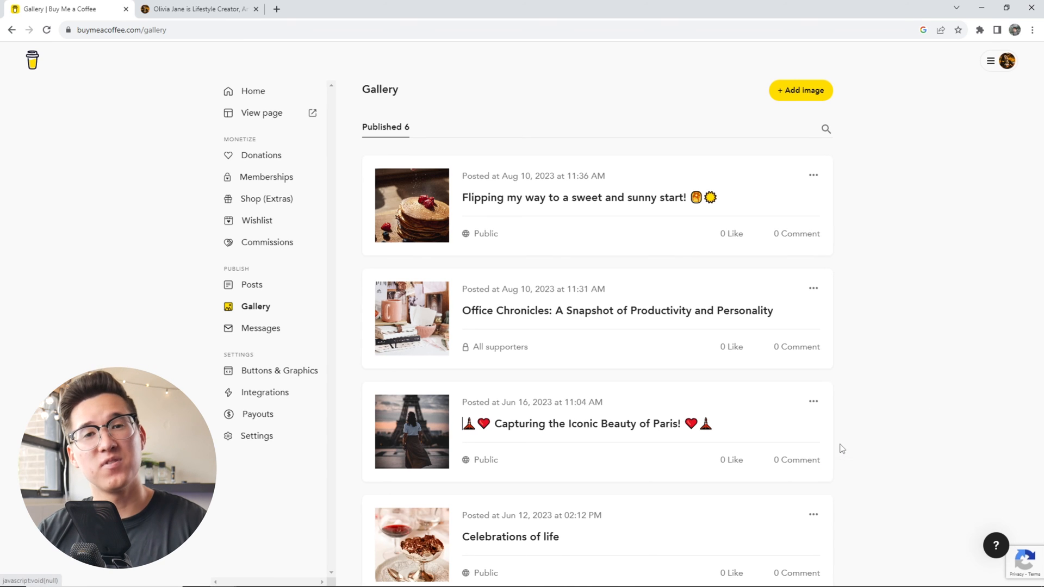
click(813, 401)
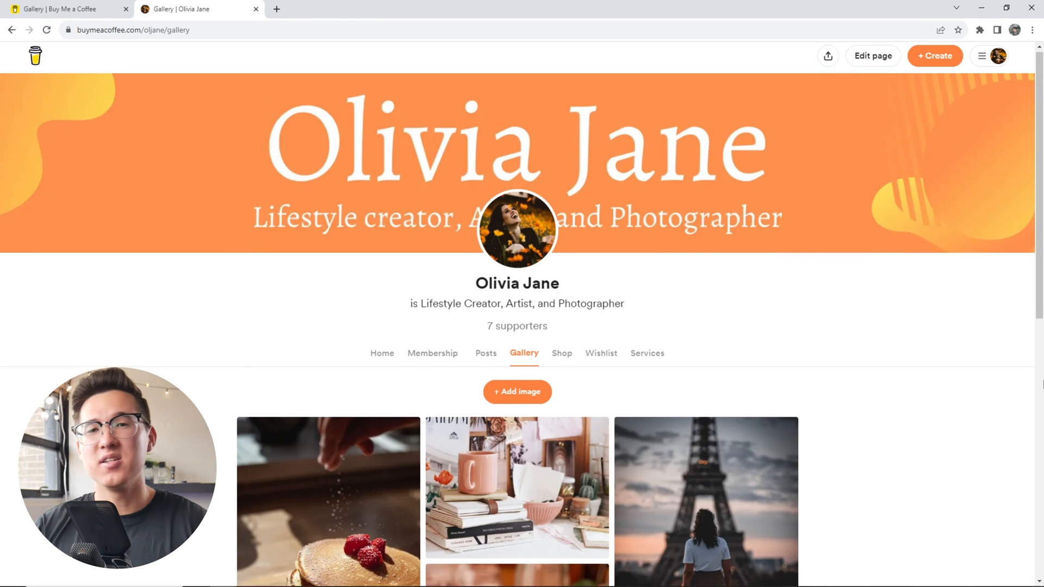
Scroll the gallery, then start a new message to all 8 followers
scroll(down, 3)
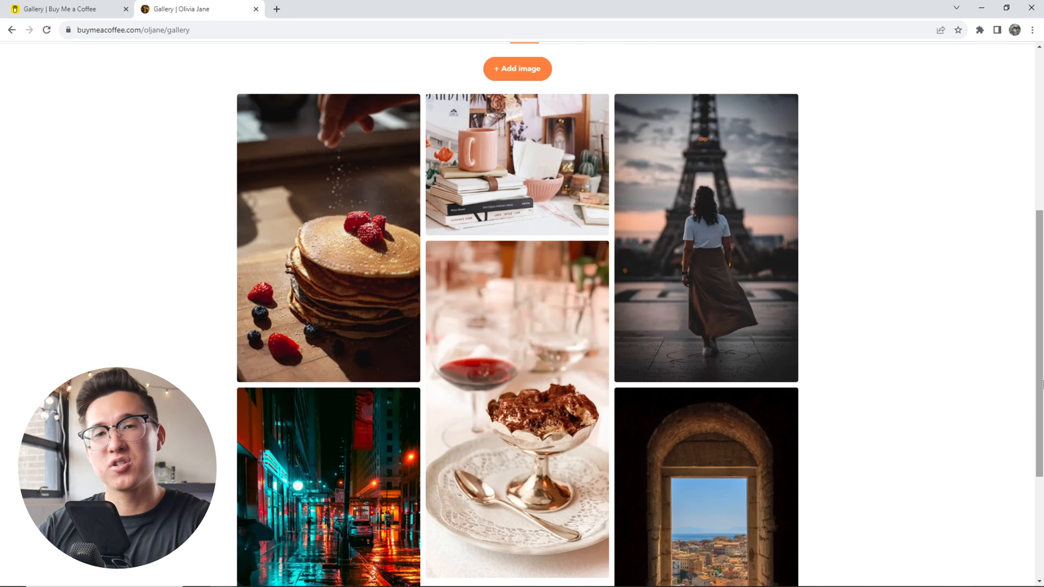
scroll(down, 3)
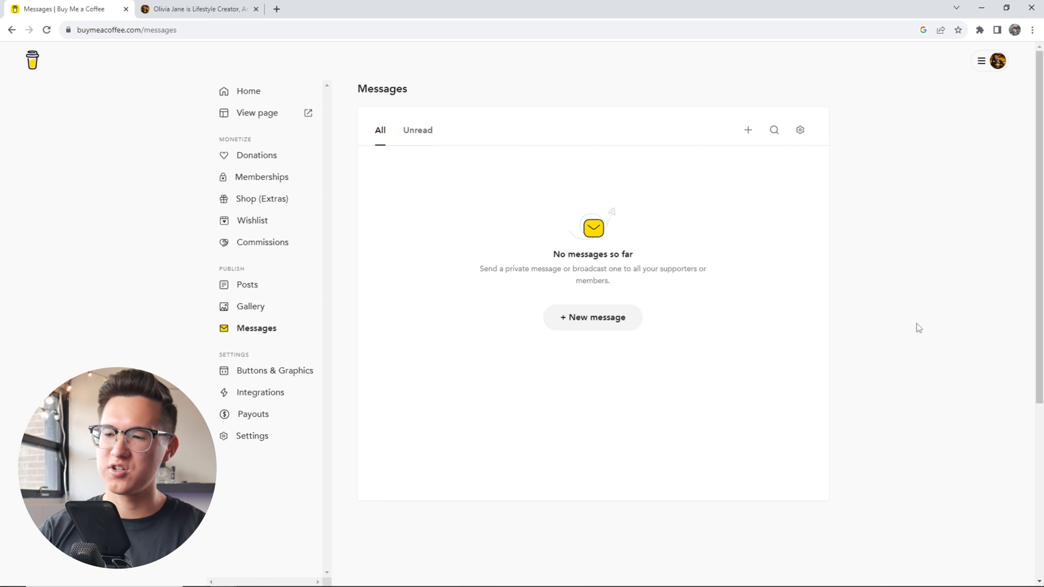
click(592, 317)
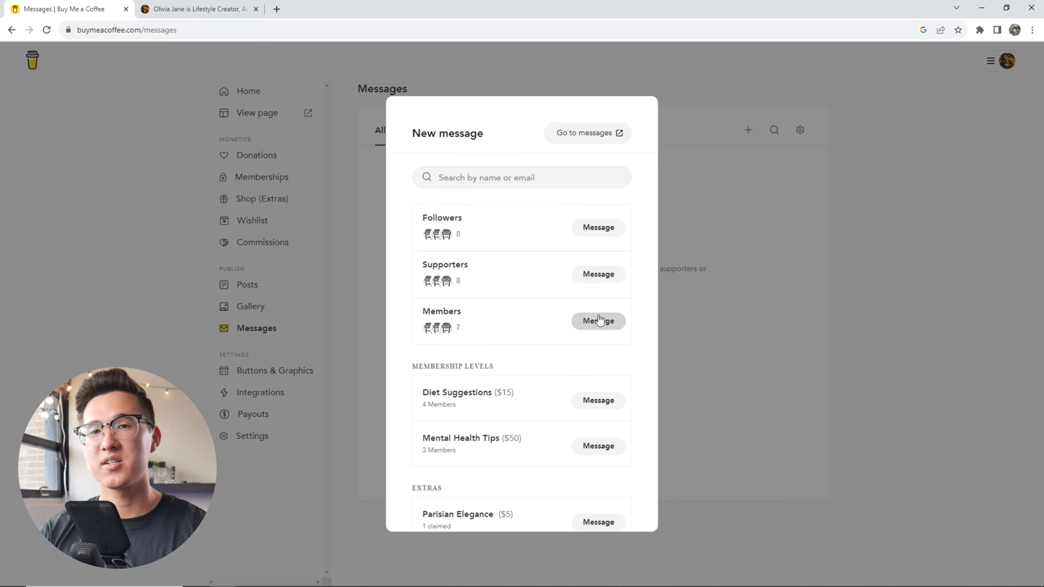
click(597, 227)
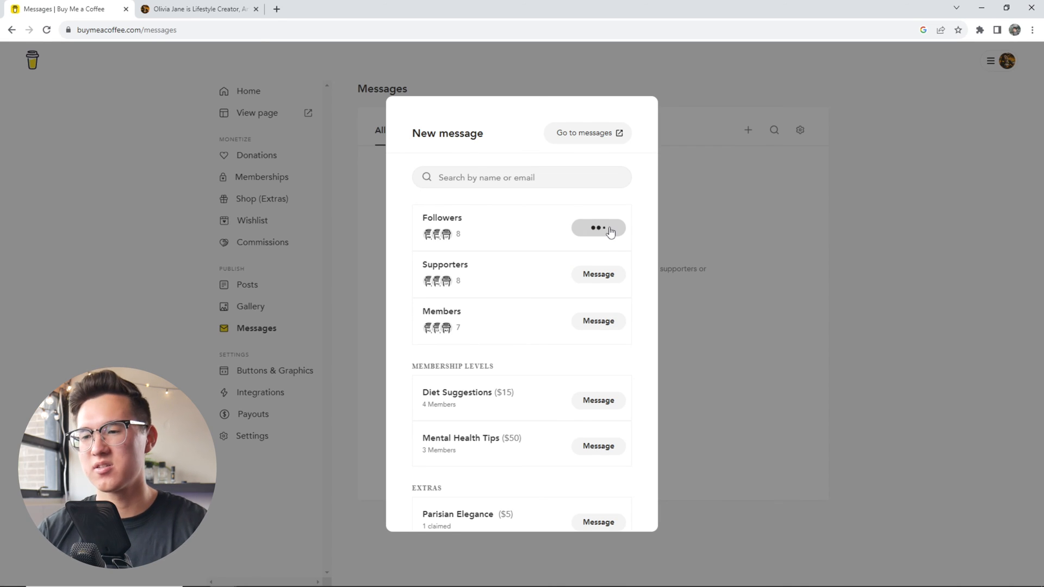
click(598, 227)
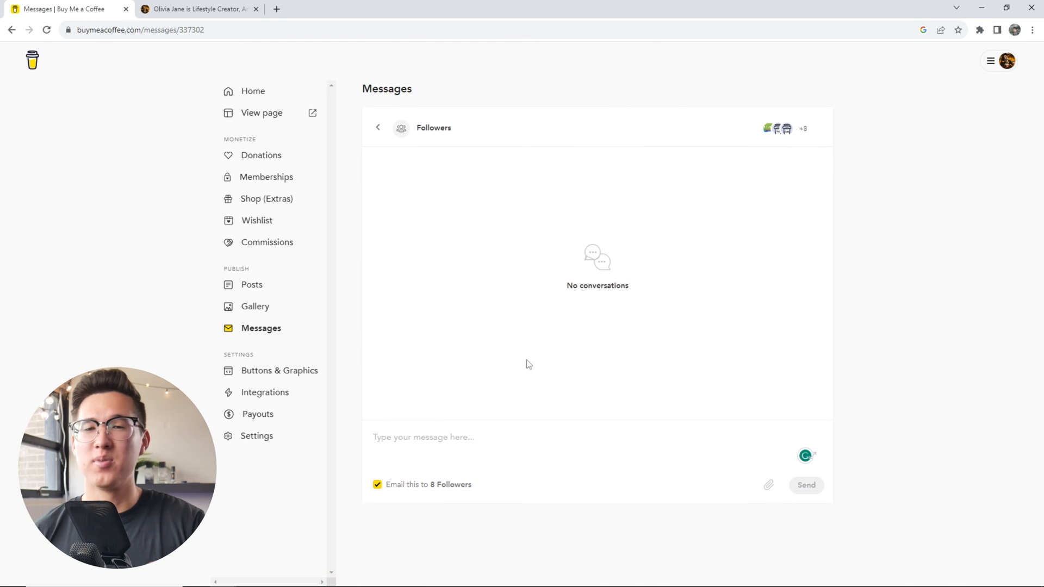
Type 'Hello' in the follower thread, then leave it without sending
text(H)
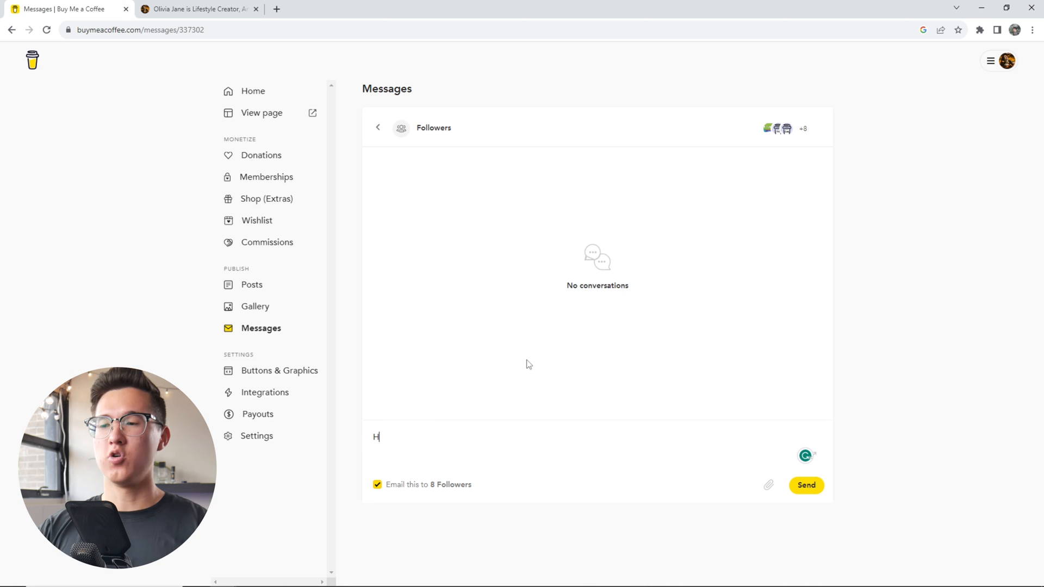
text(ello)
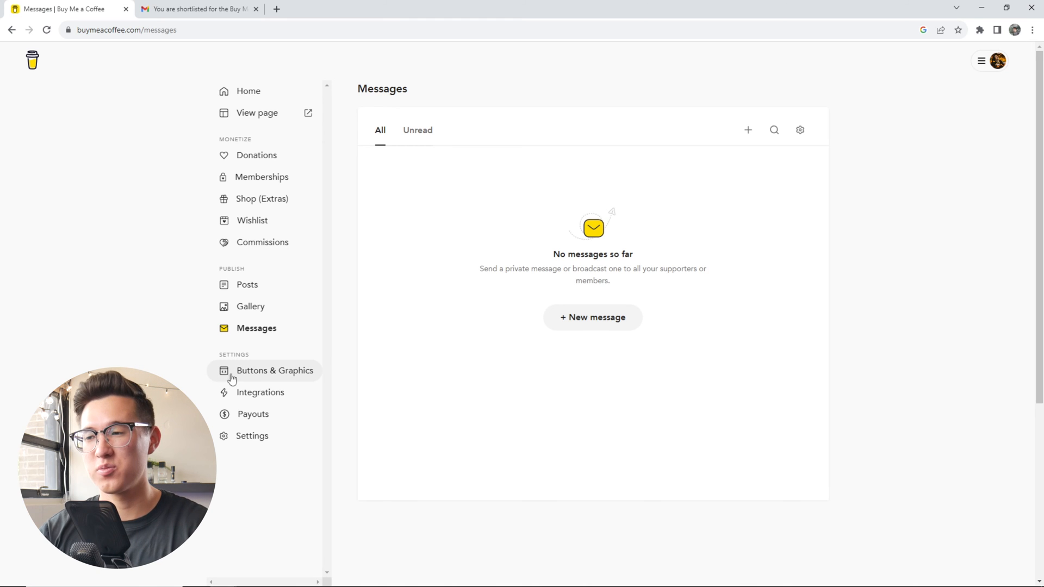
Browse the embeddable resources on the Buttons & Graphics page
click(275, 371)
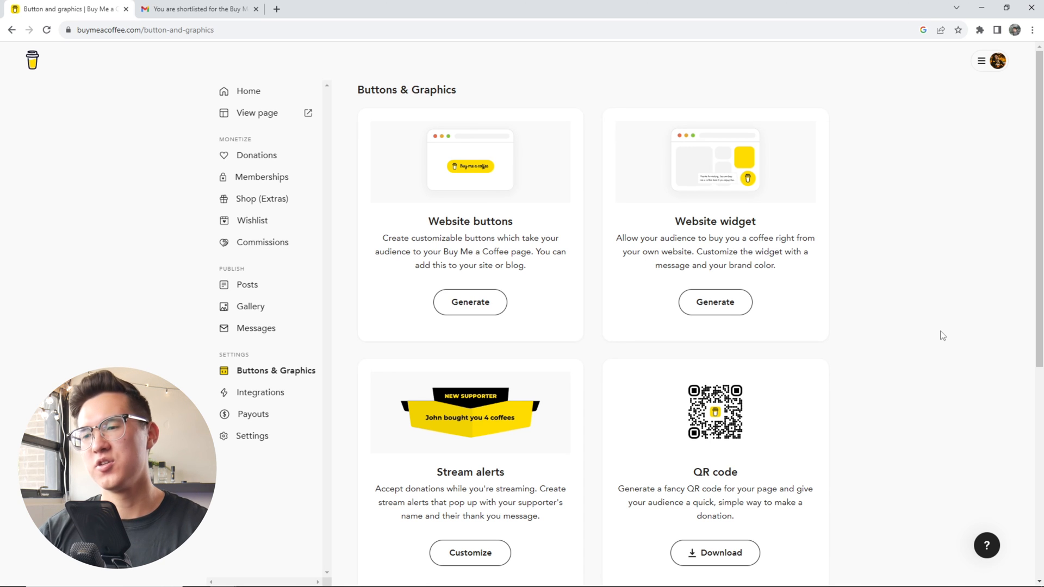
scroll(down, 3)
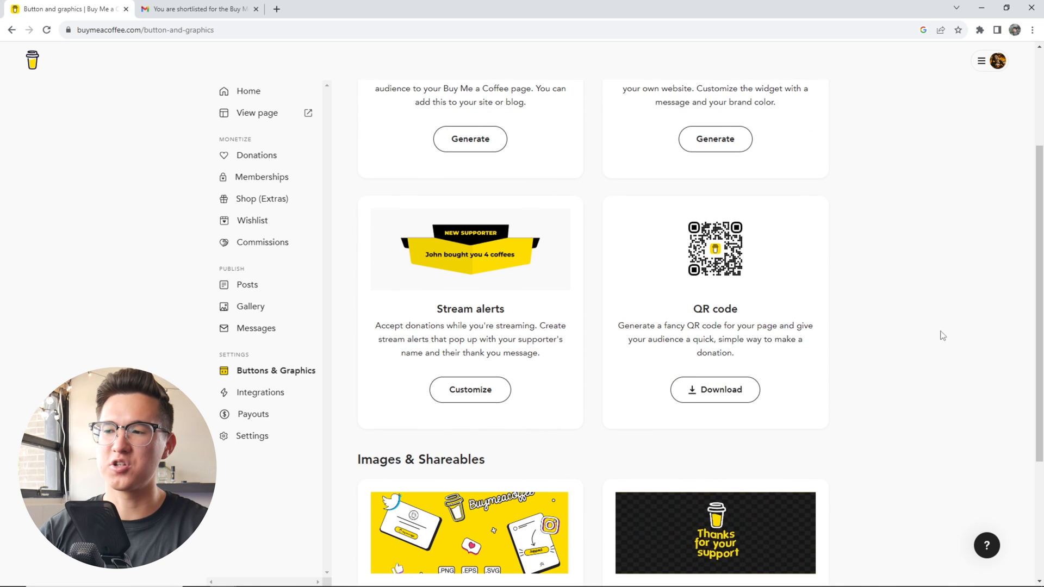
scroll(down, 3)
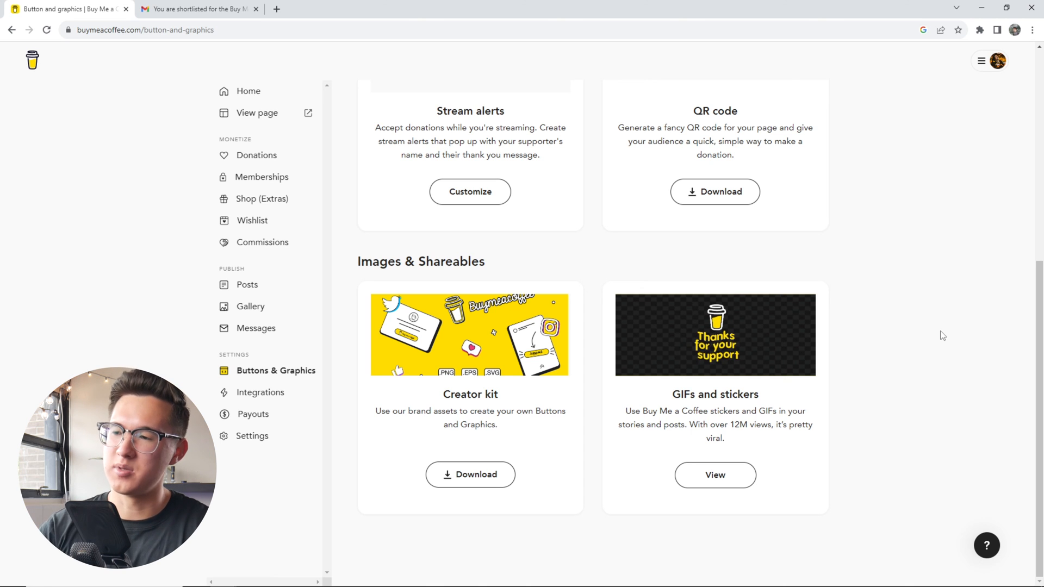
View the Integrations and Payouts pages, ending on account Settings
click(262, 393)
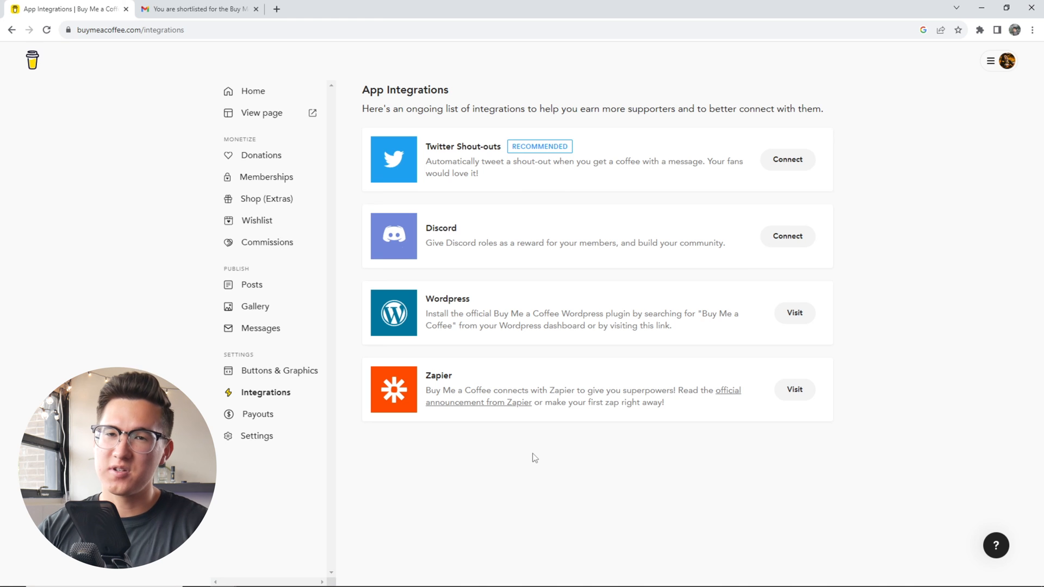
mouse_move(456, 463)
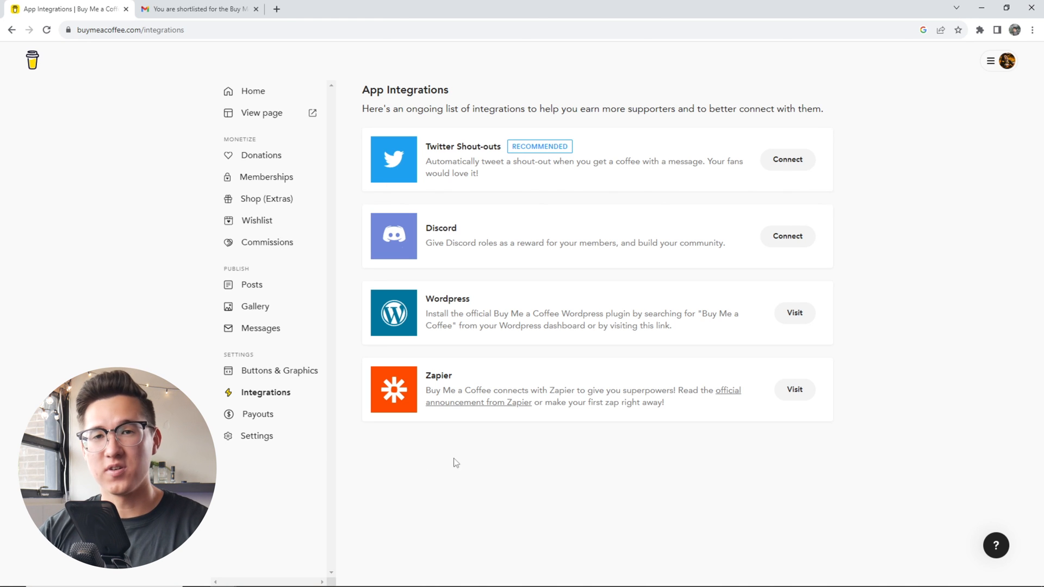
click(259, 413)
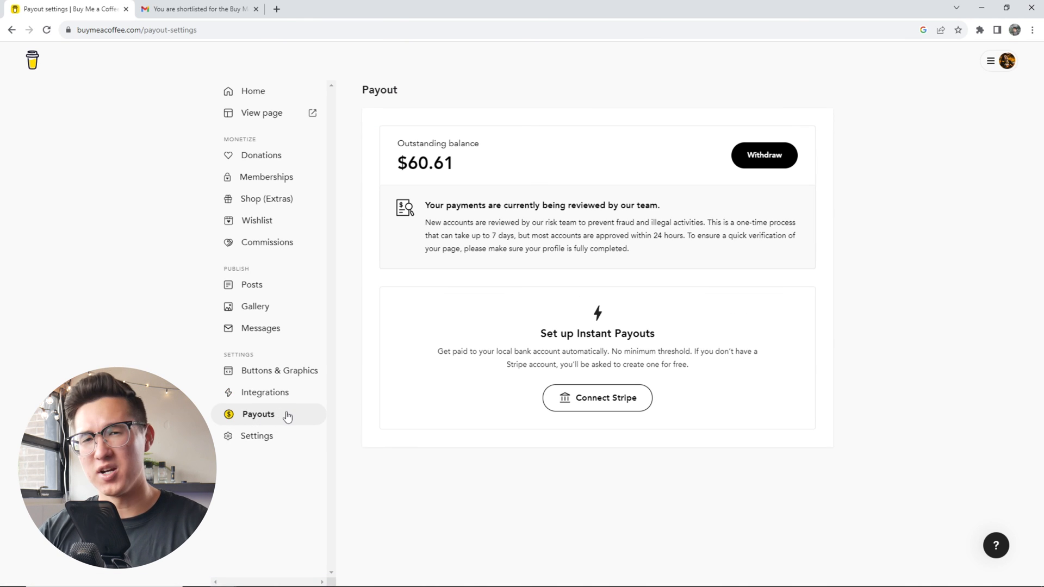
click(256, 436)
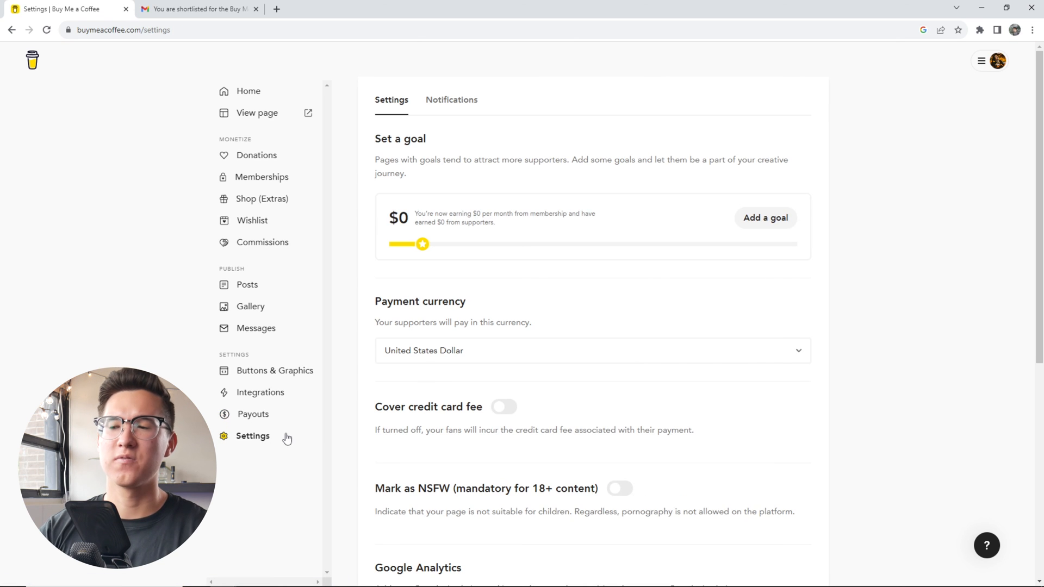
mouse_move(872, 431)
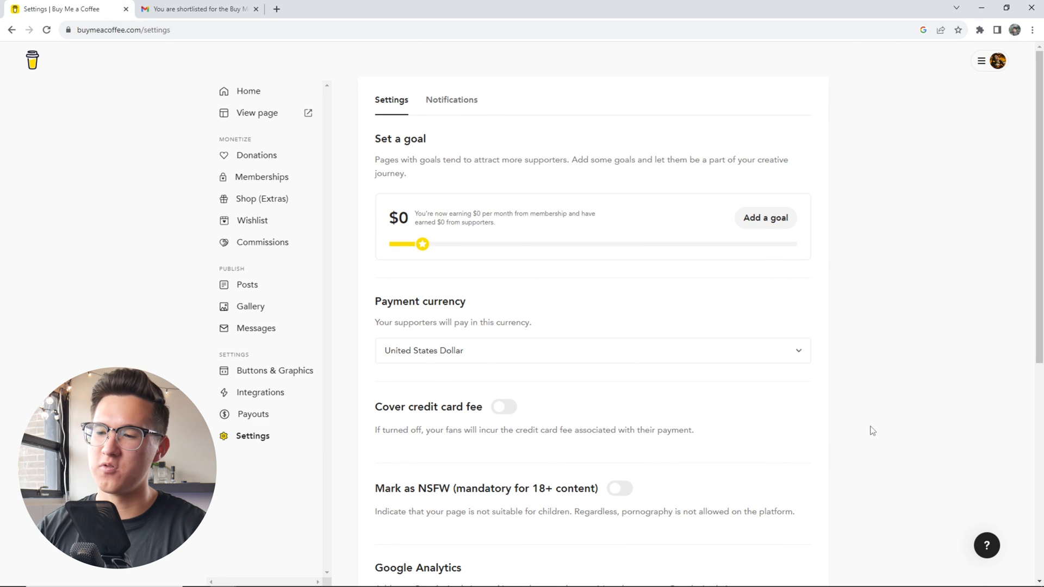